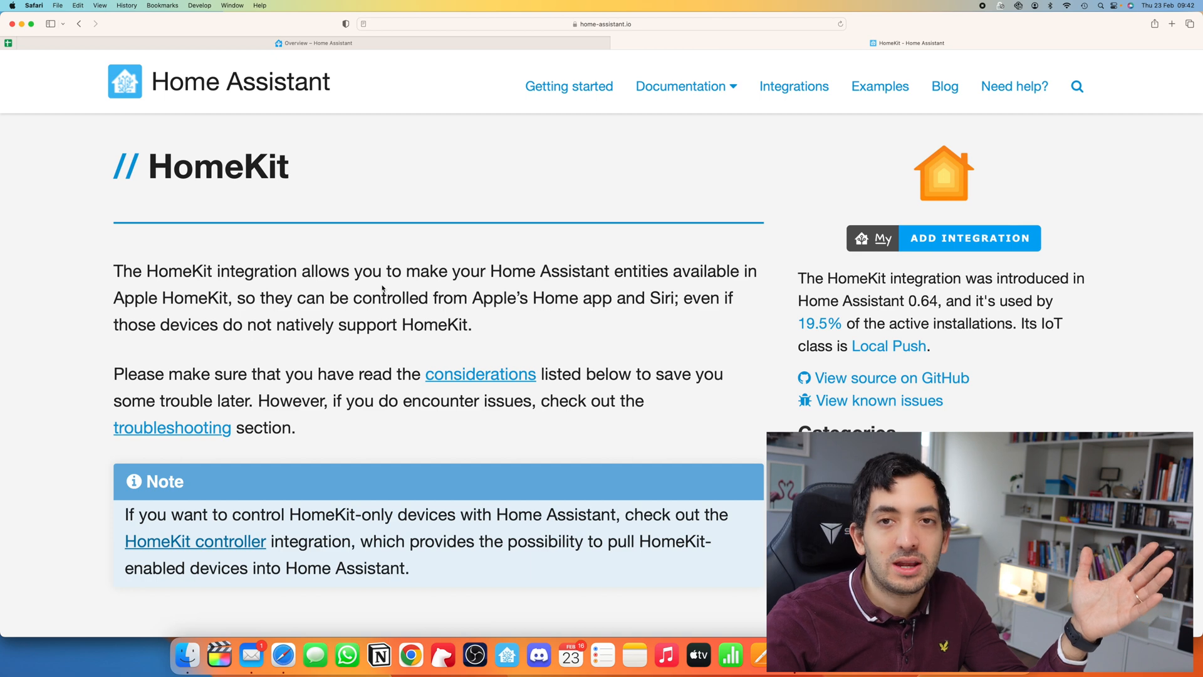
mouse_move(496, 278)
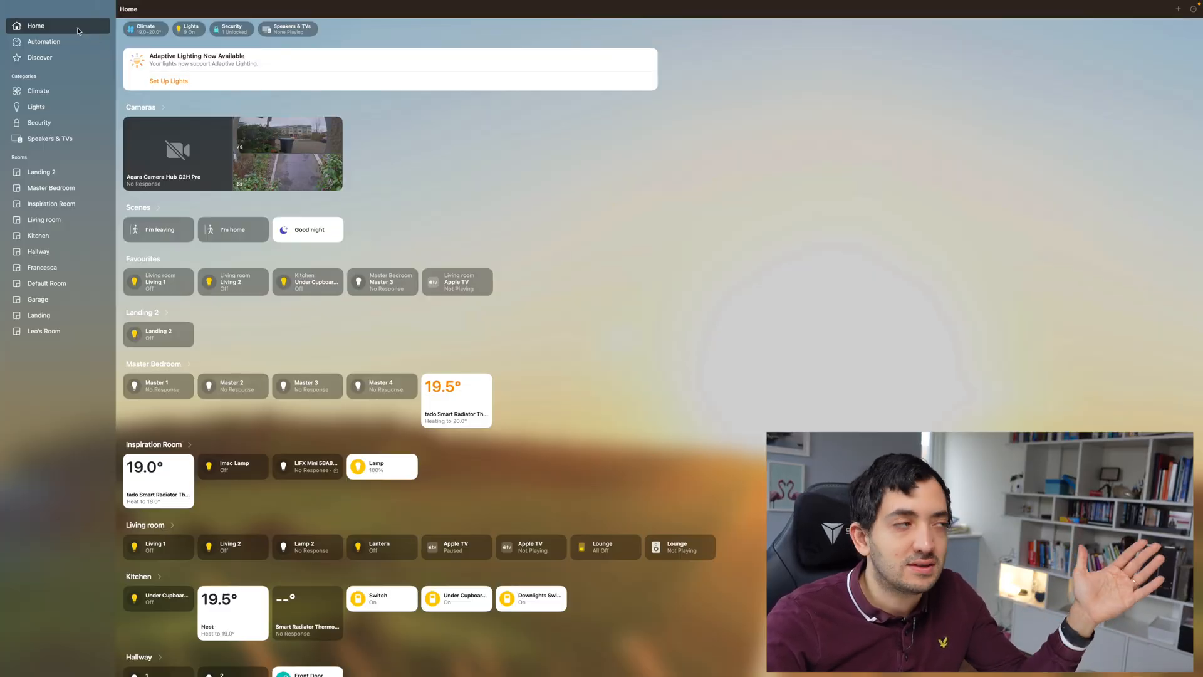
Step: Browse Automations, Discover and Climate, ending on Speakers & TVs grouped by room
click(44, 41)
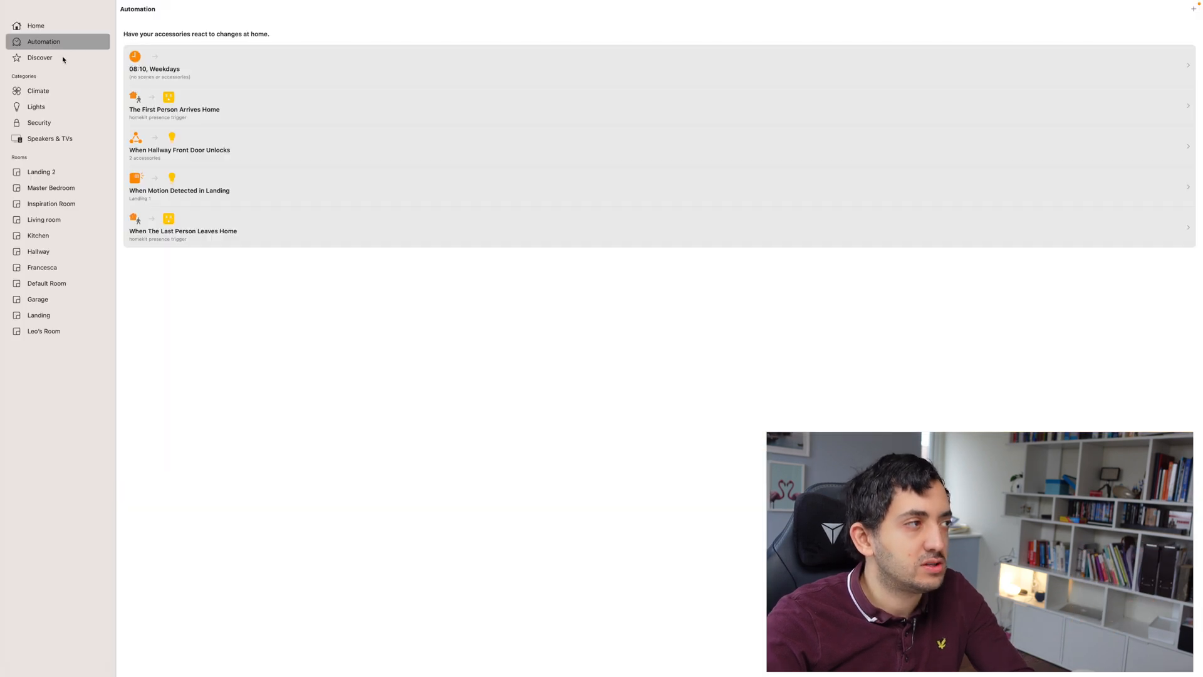
click(36, 25)
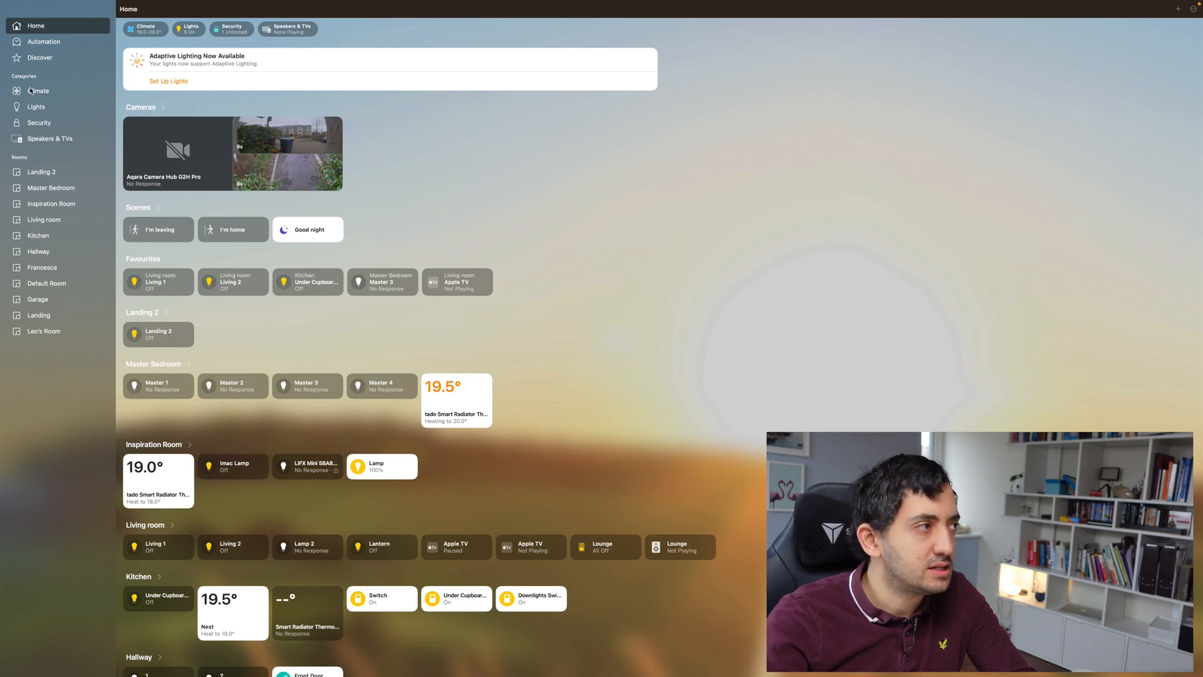
click(40, 90)
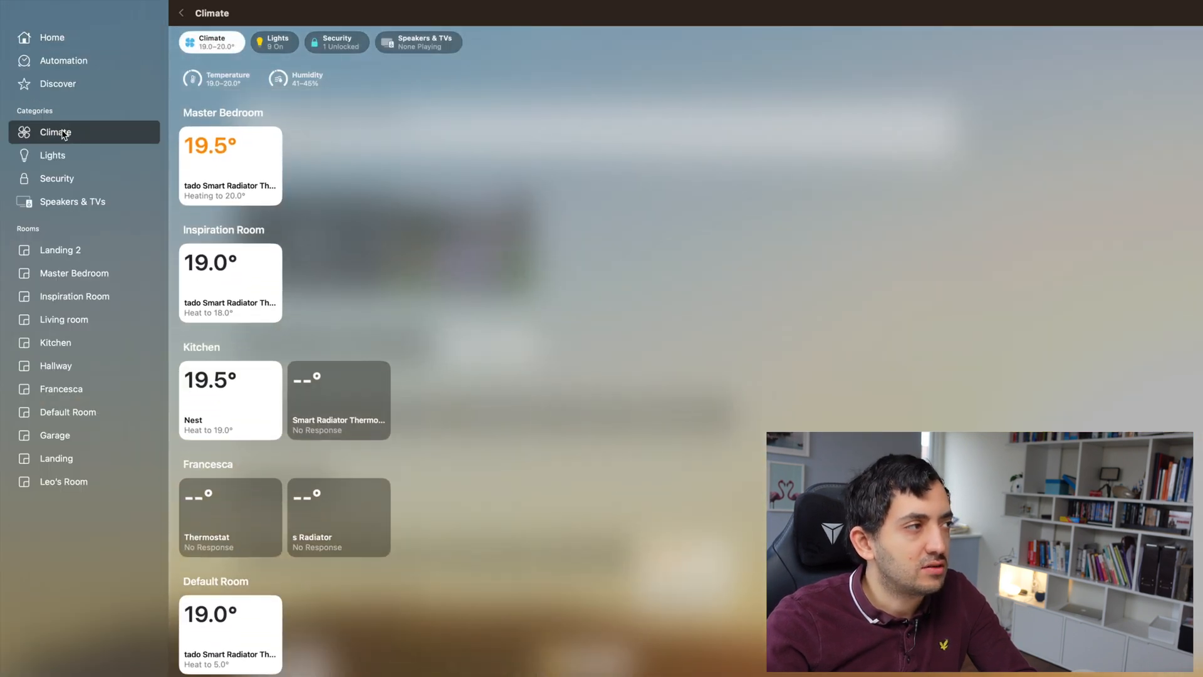
mouse_move(70, 144)
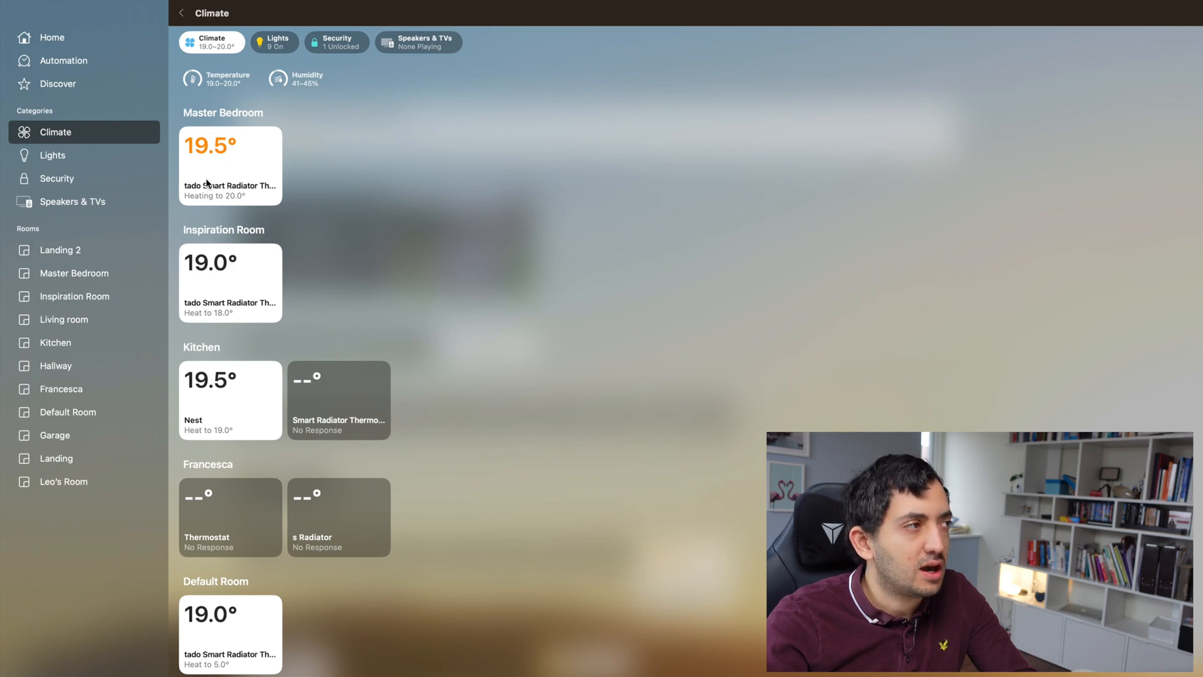
mouse_move(198, 593)
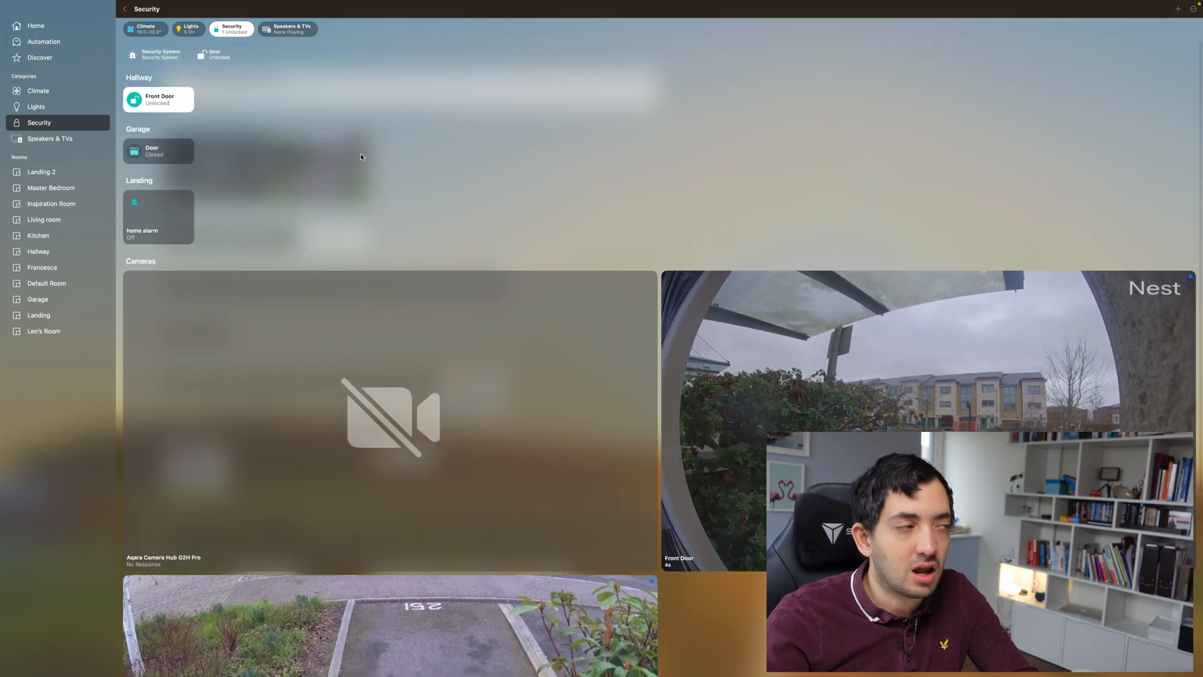
click(50, 139)
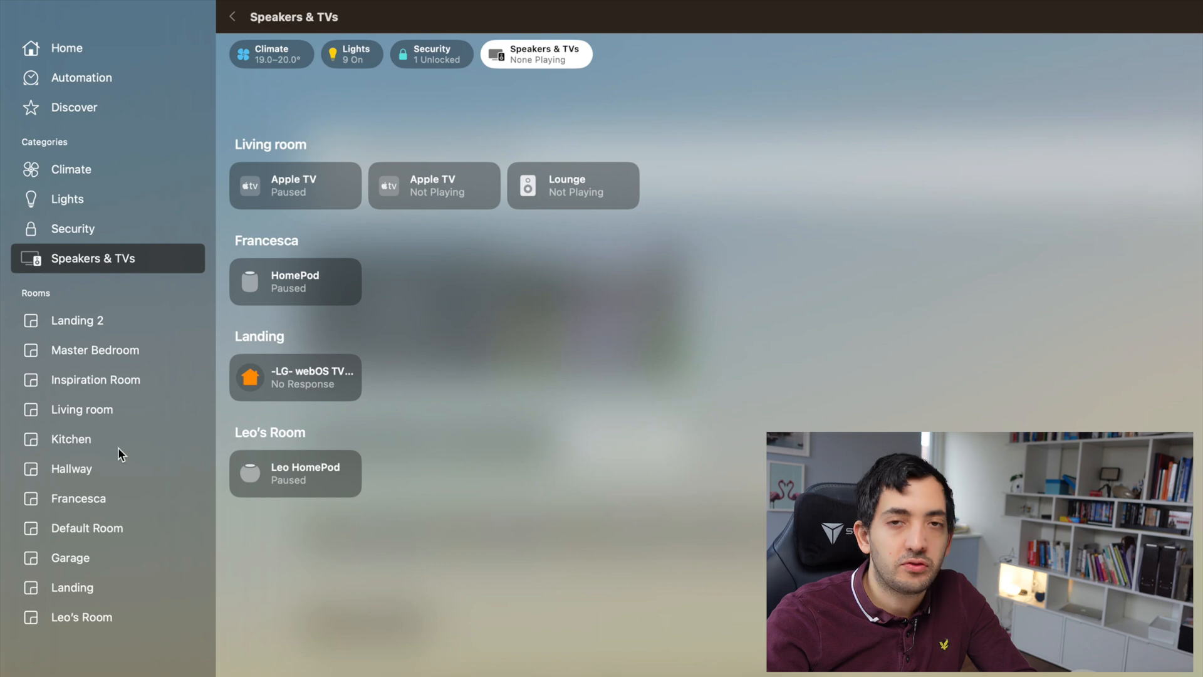
mouse_move(109, 357)
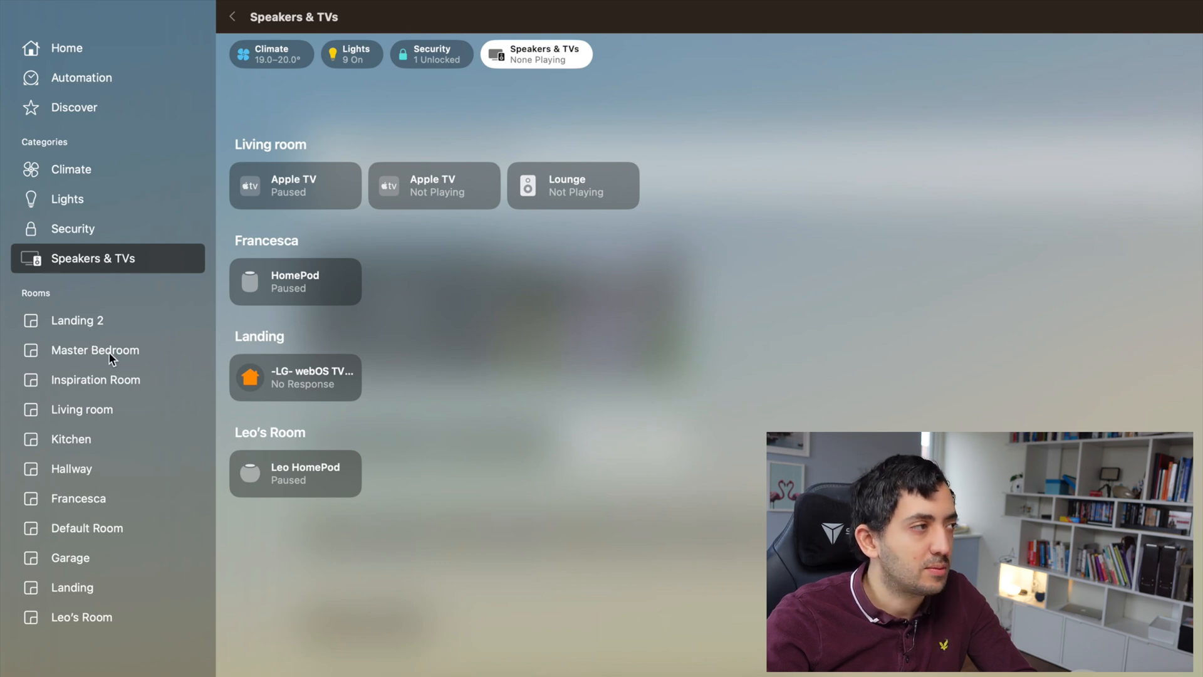
Step: Open the Master Bedroom and scroll through its scenes, radiator, lights and switch
click(95, 350)
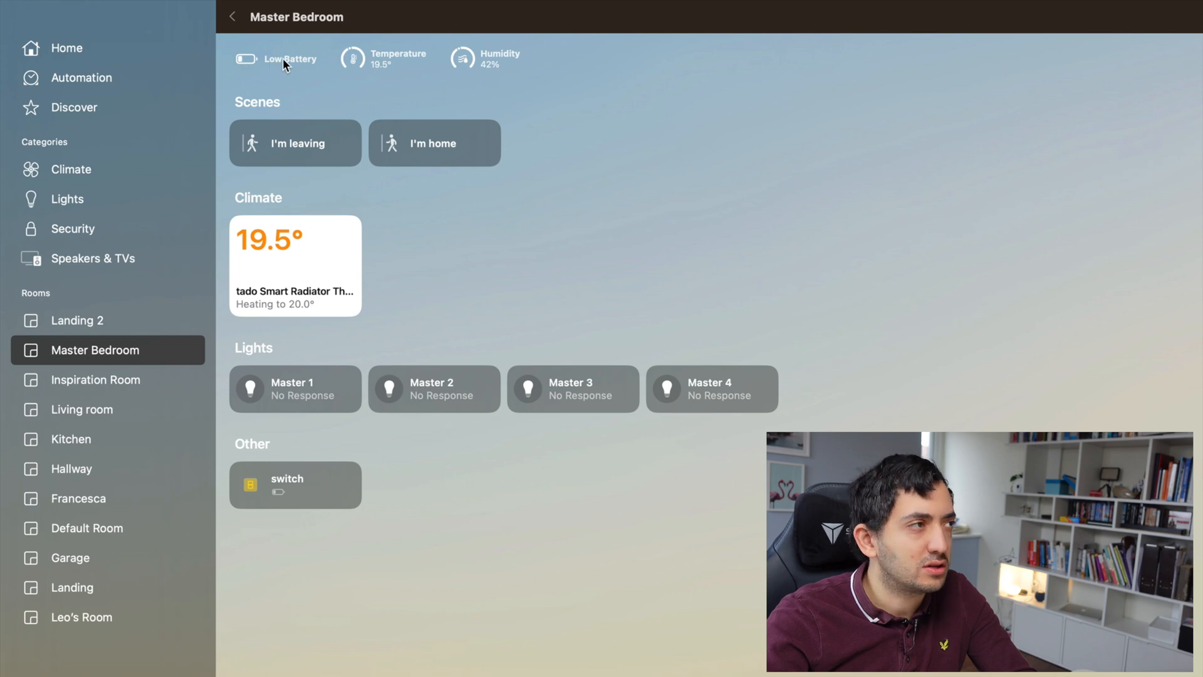
mouse_move(506, 69)
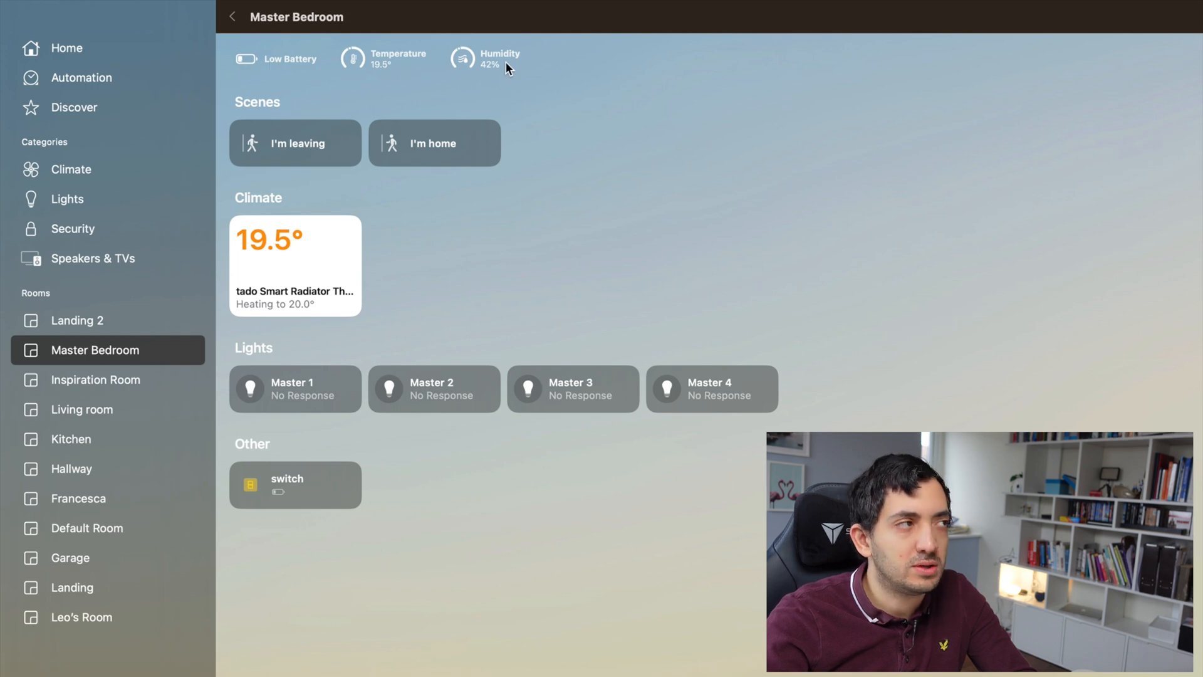
mouse_move(332, 117)
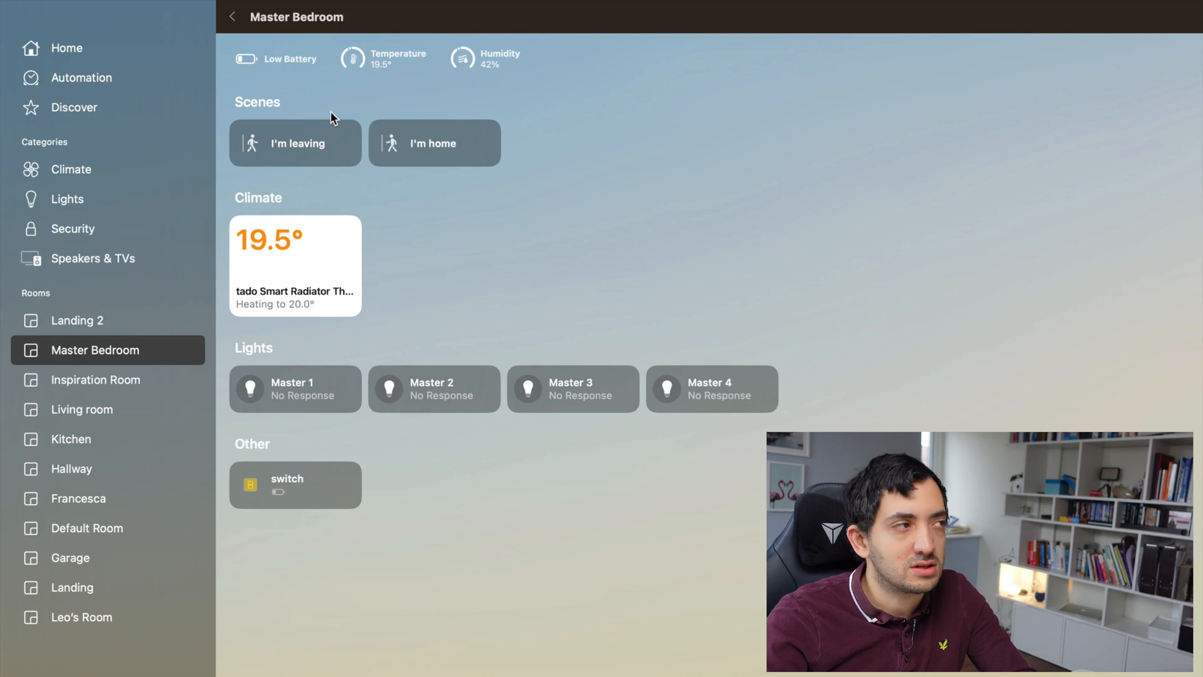
mouse_move(334, 151)
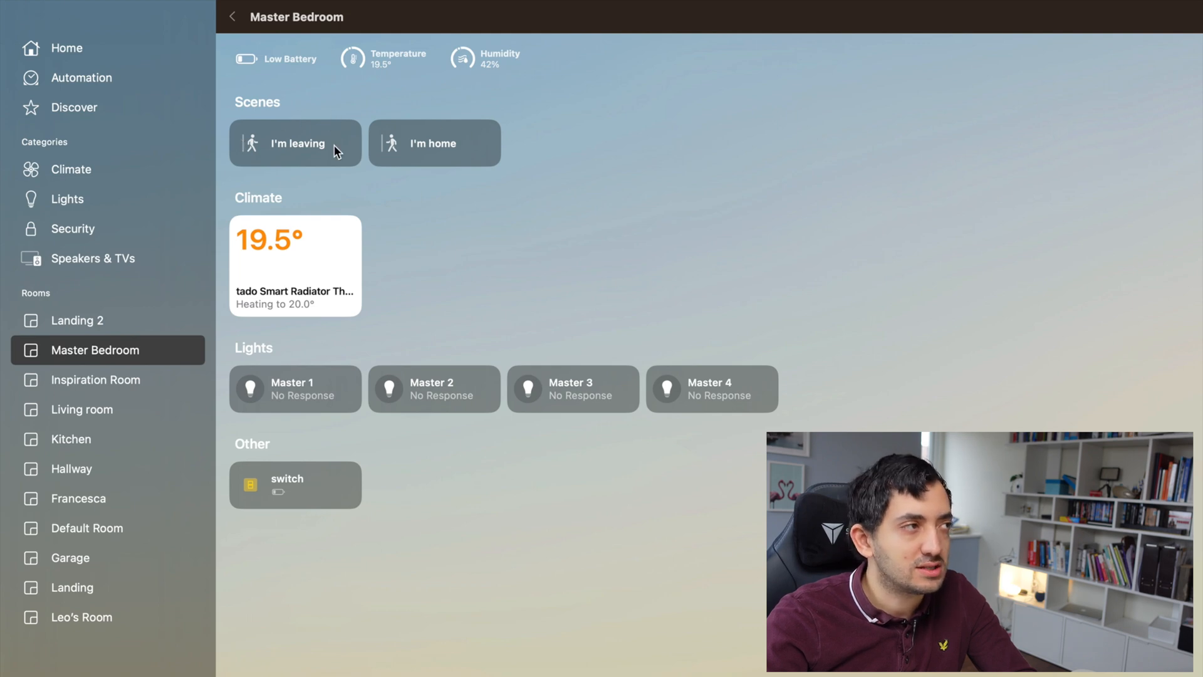
scroll(down, 3)
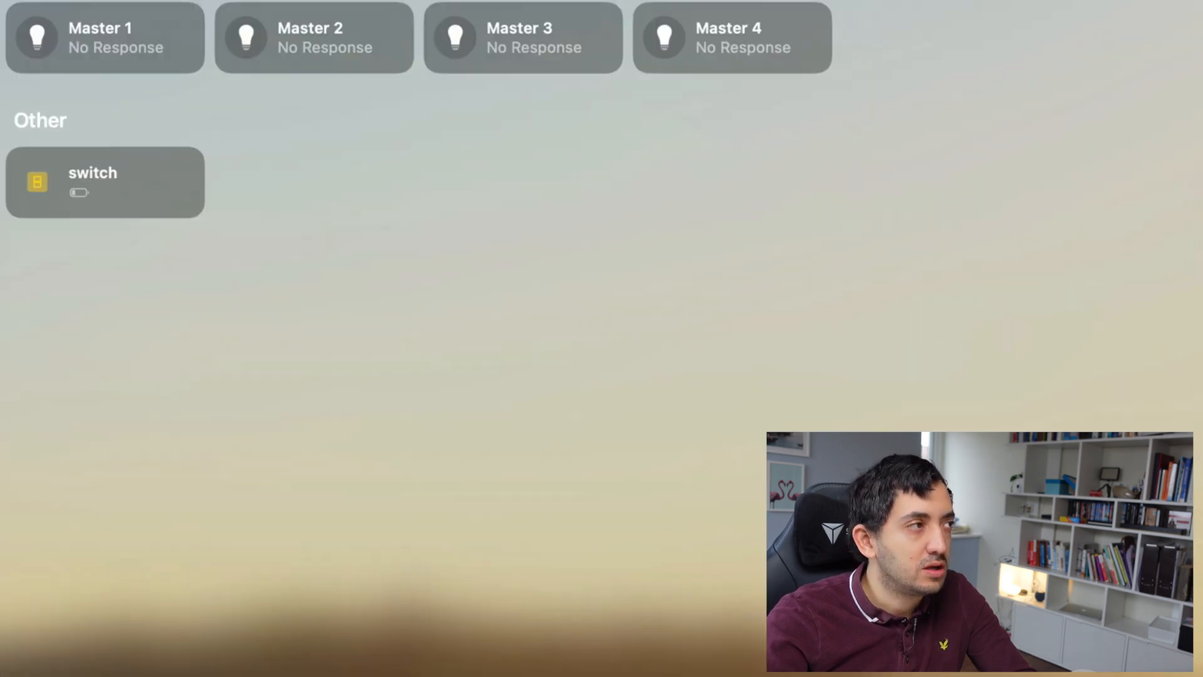
scroll(up, 3)
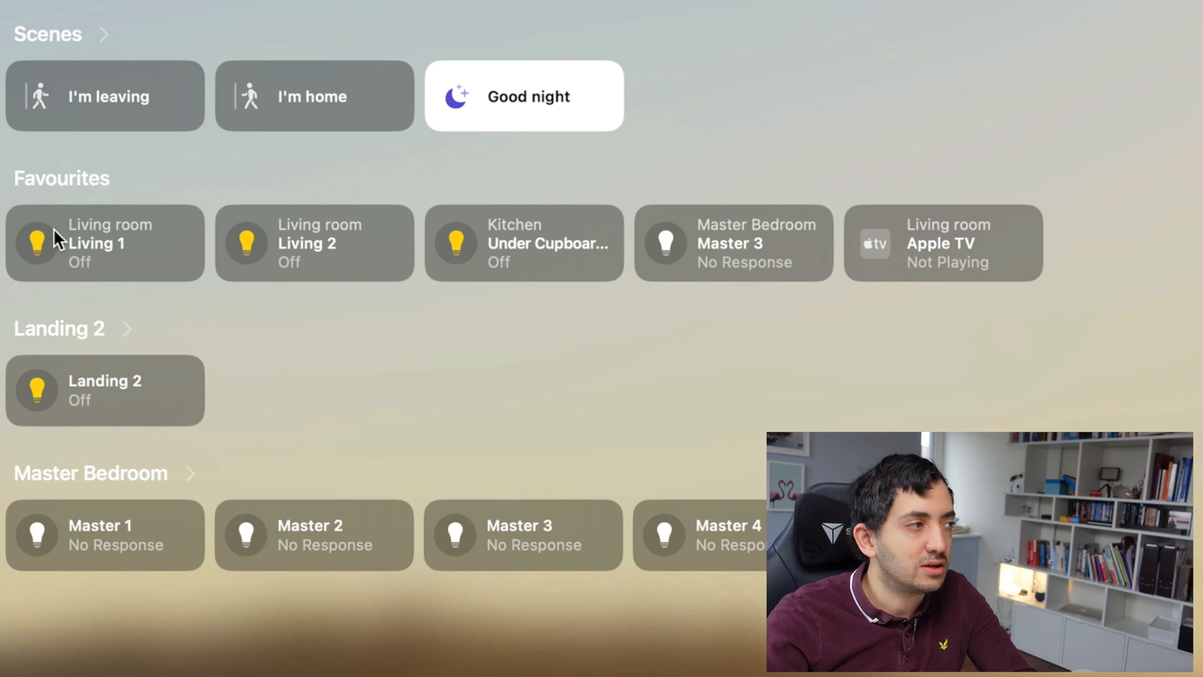
mouse_move(975, 265)
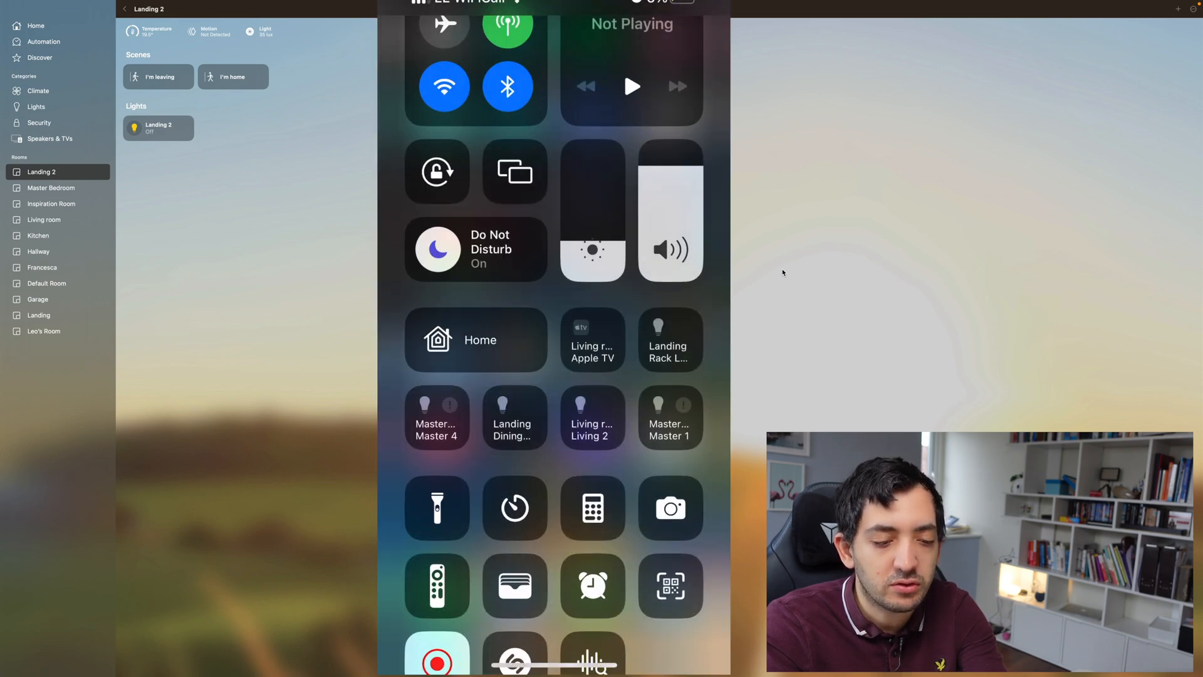
Step: Scroll Control Center to the Home accessory tiles, then return to the browser
scroll(down, 3)
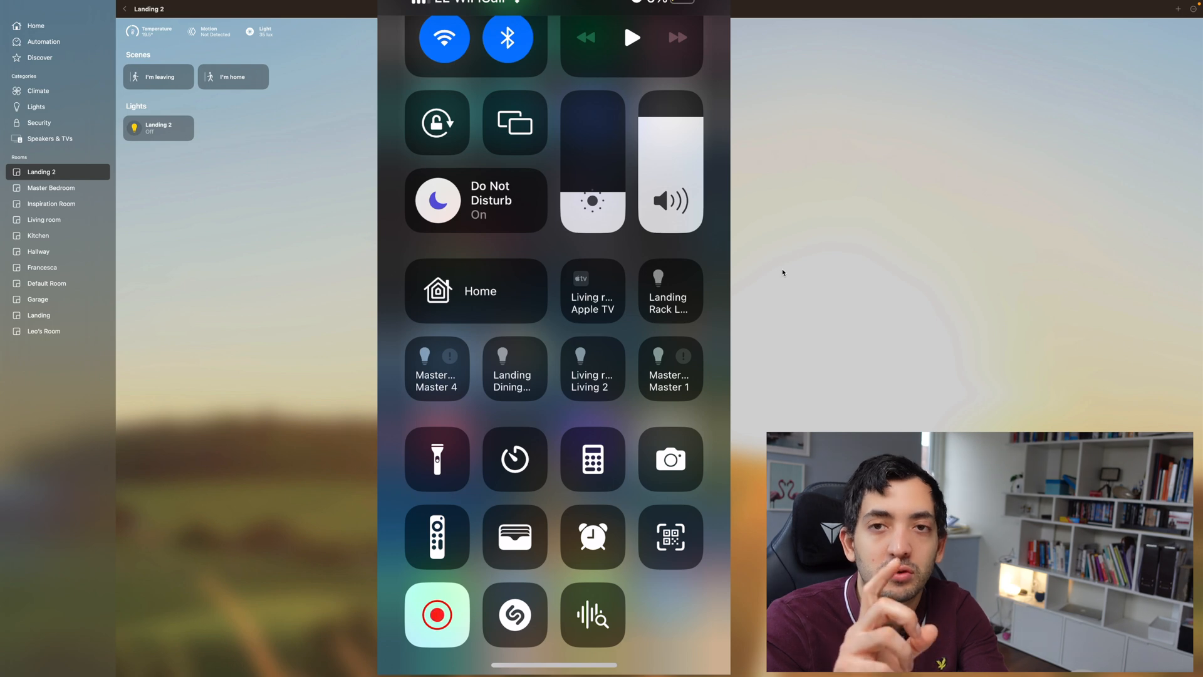
click(782, 272)
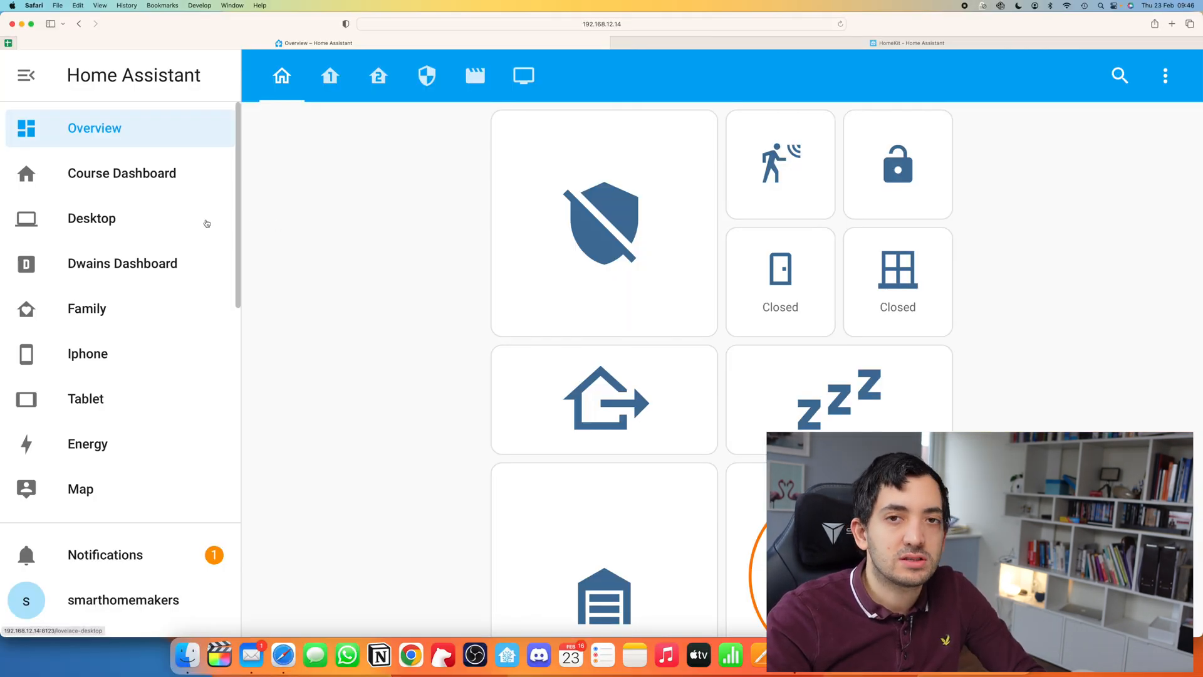
Step: Scroll the Home Assistant sidebar and launch Studio Code Server
scroll(down, 3)
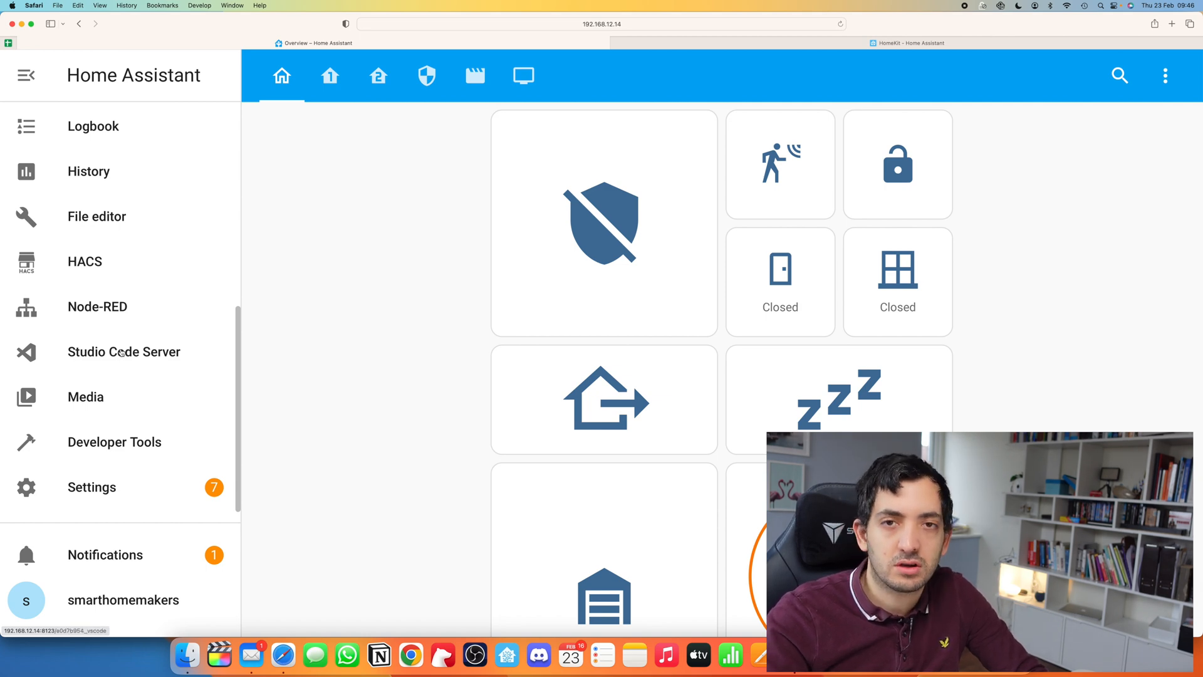
click(123, 352)
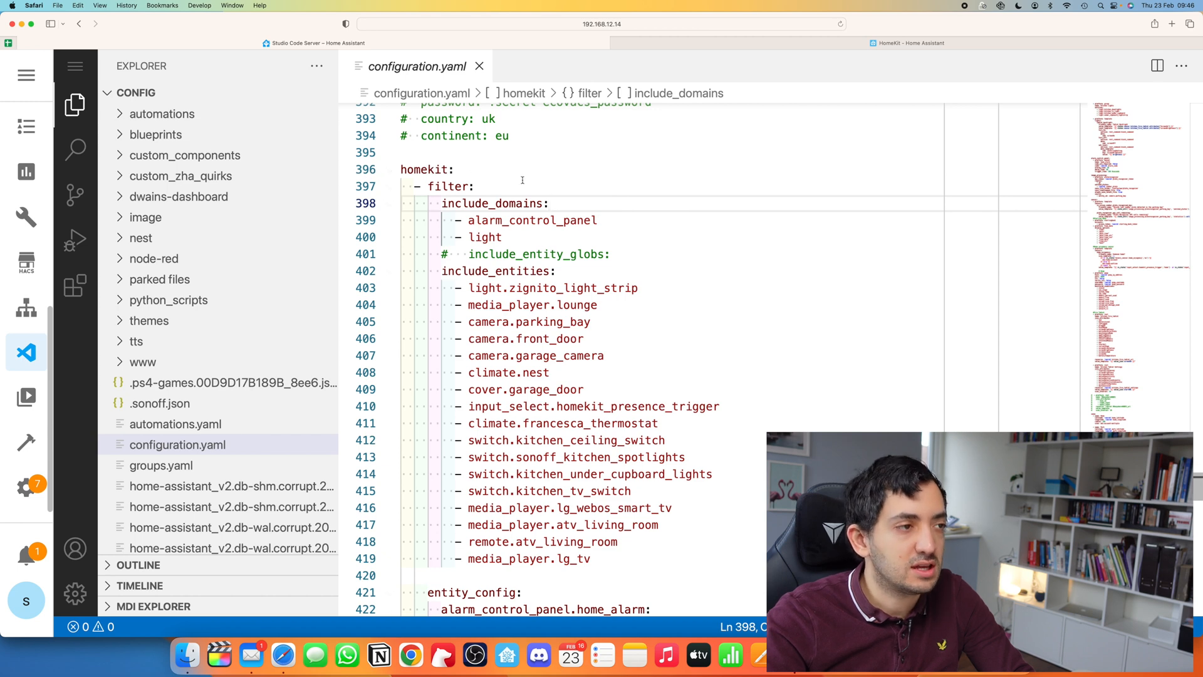
Step: Scroll configuration.yaml's homekit filter and highlight the light domain
scroll(down, 3)
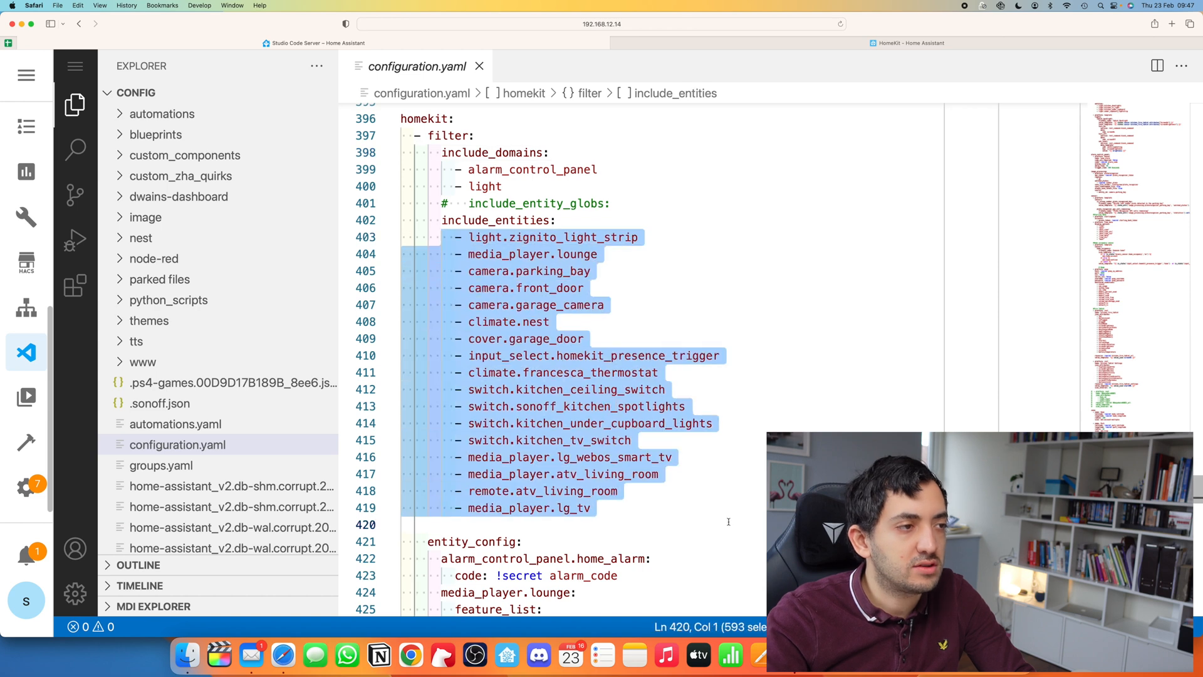
scroll(up, 3)
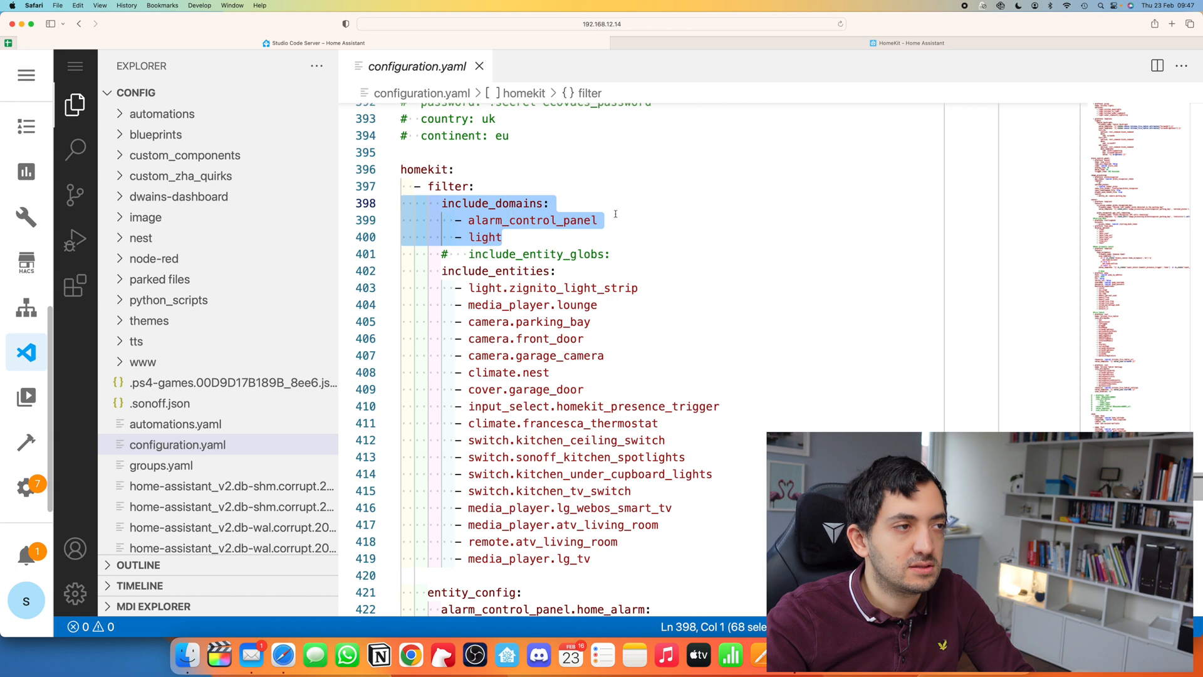
double_click(484, 236)
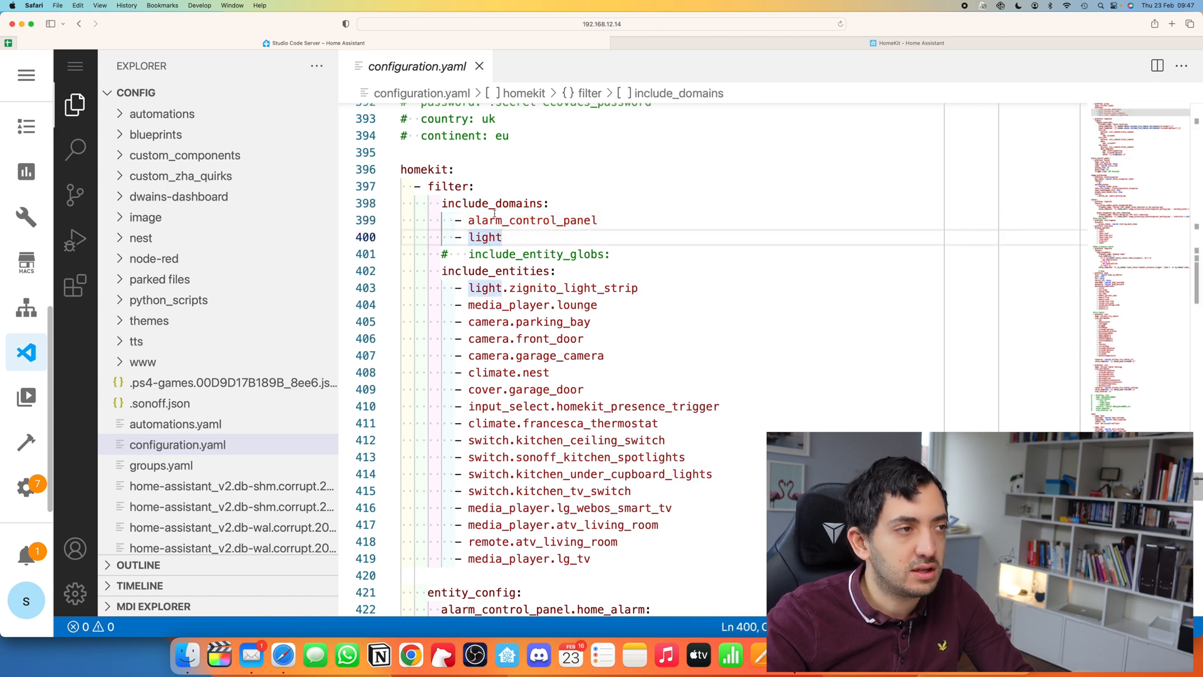
double_click(531, 220)
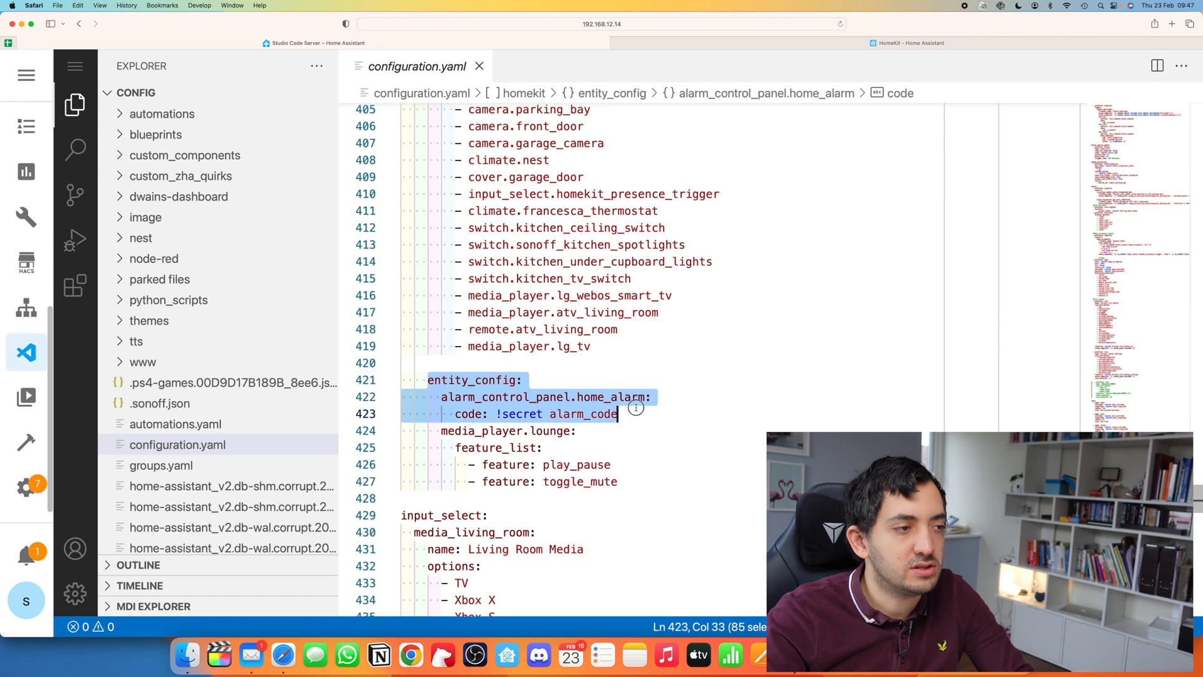
click(683, 396)
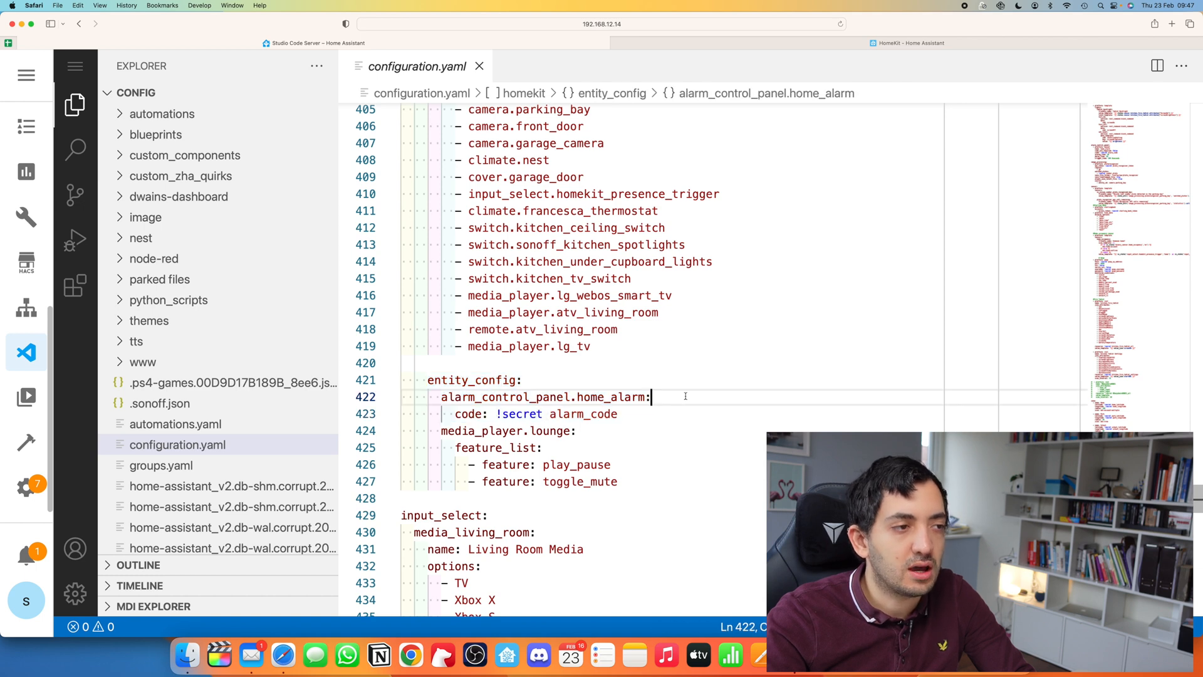
double_click(603, 413)
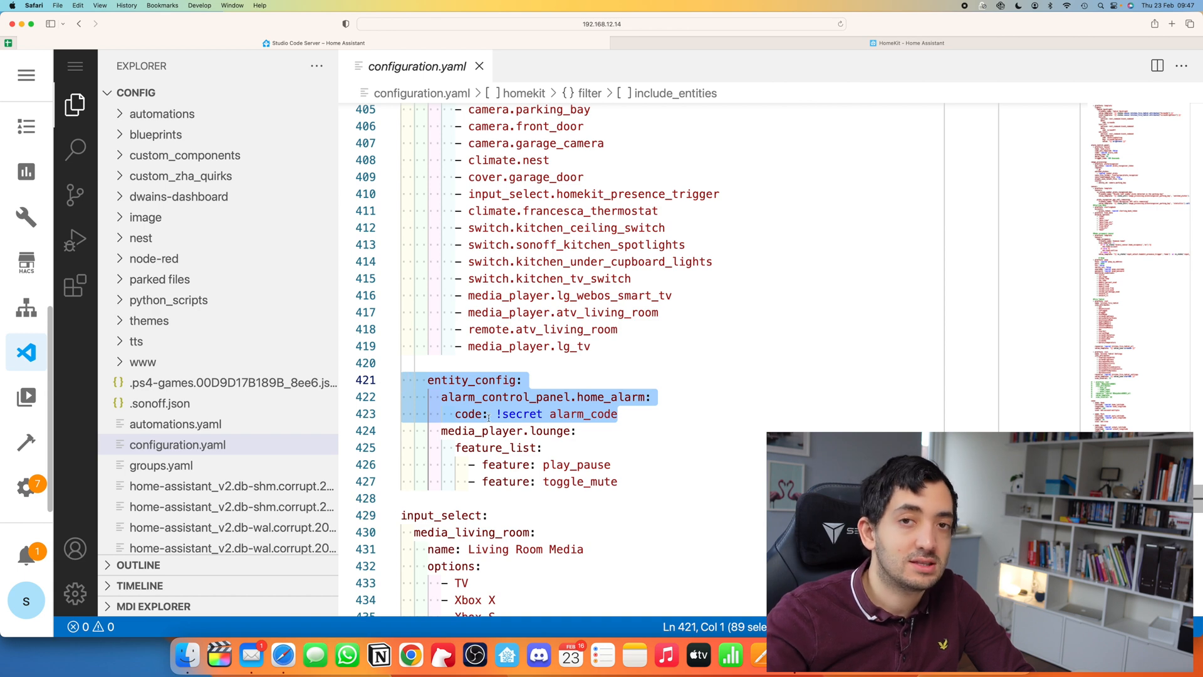
click(618, 414)
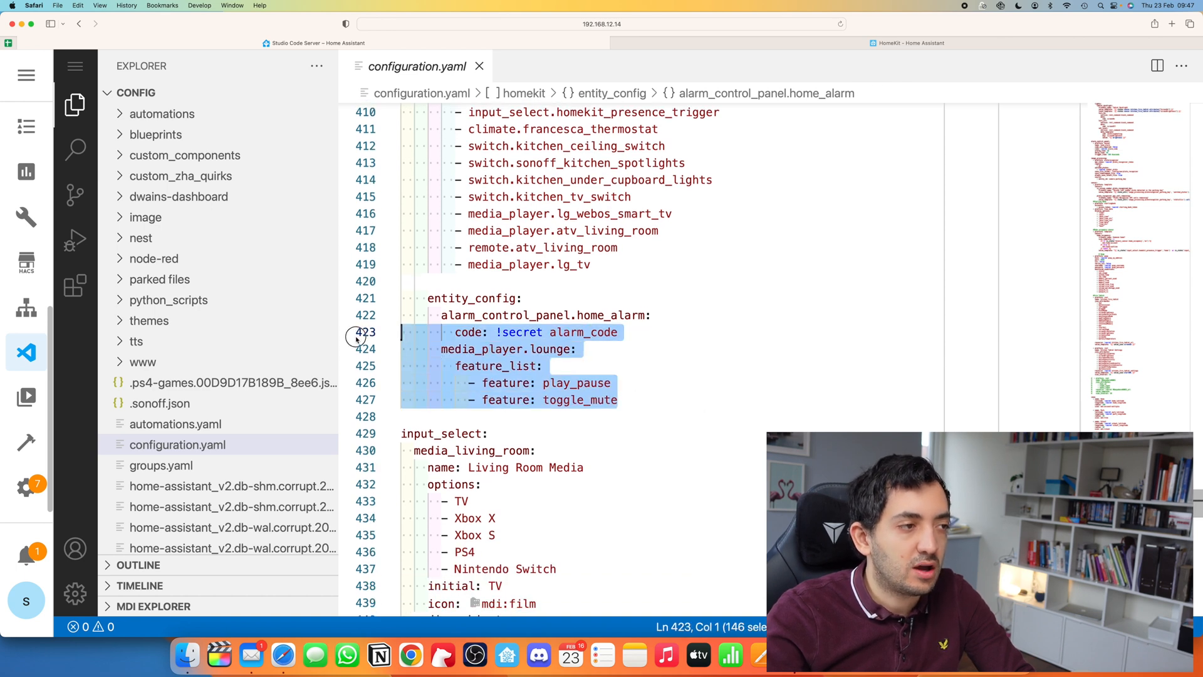
click(524, 350)
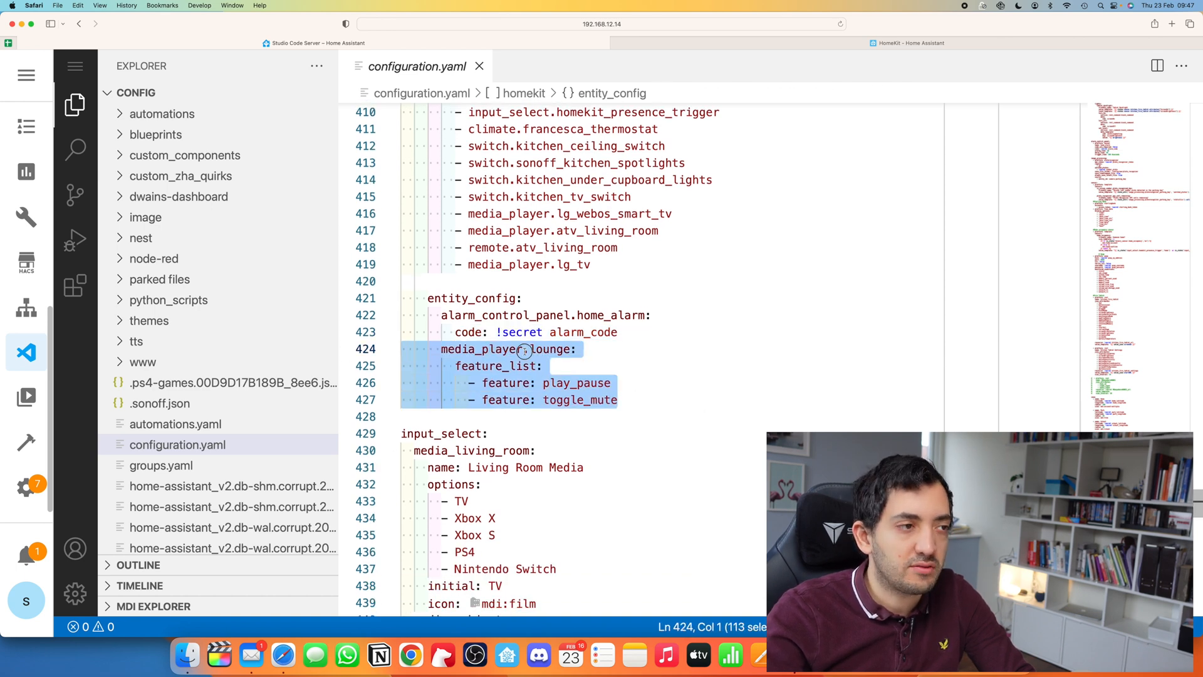
click(583, 349)
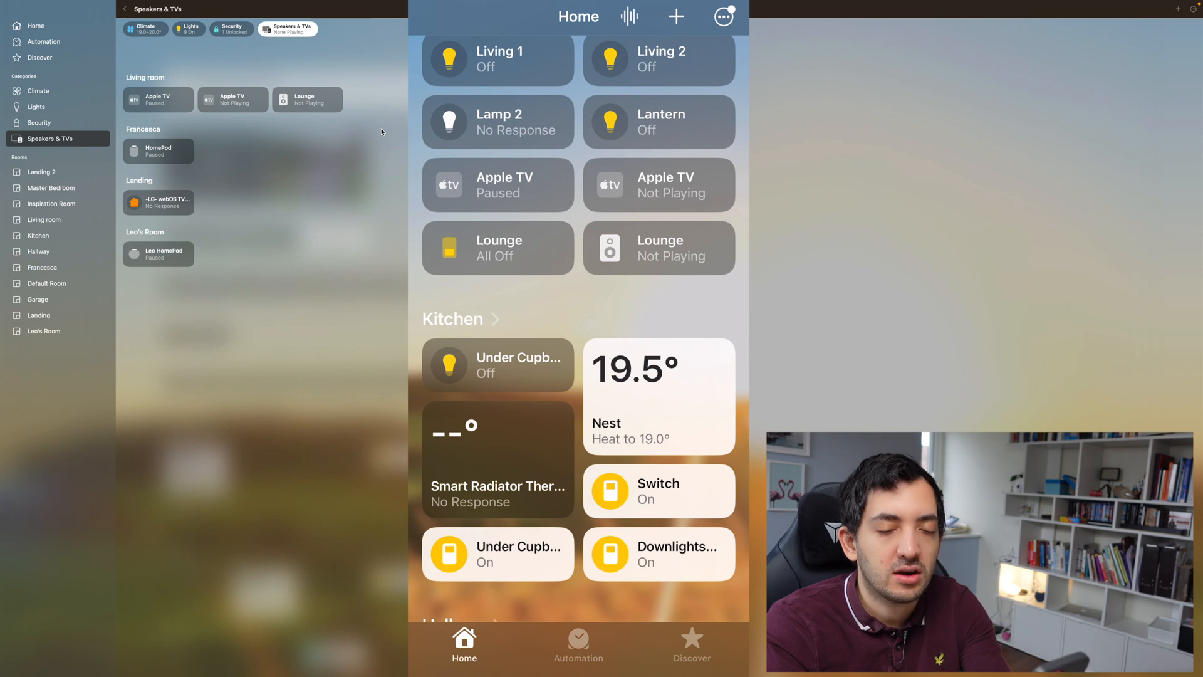
click(658, 248)
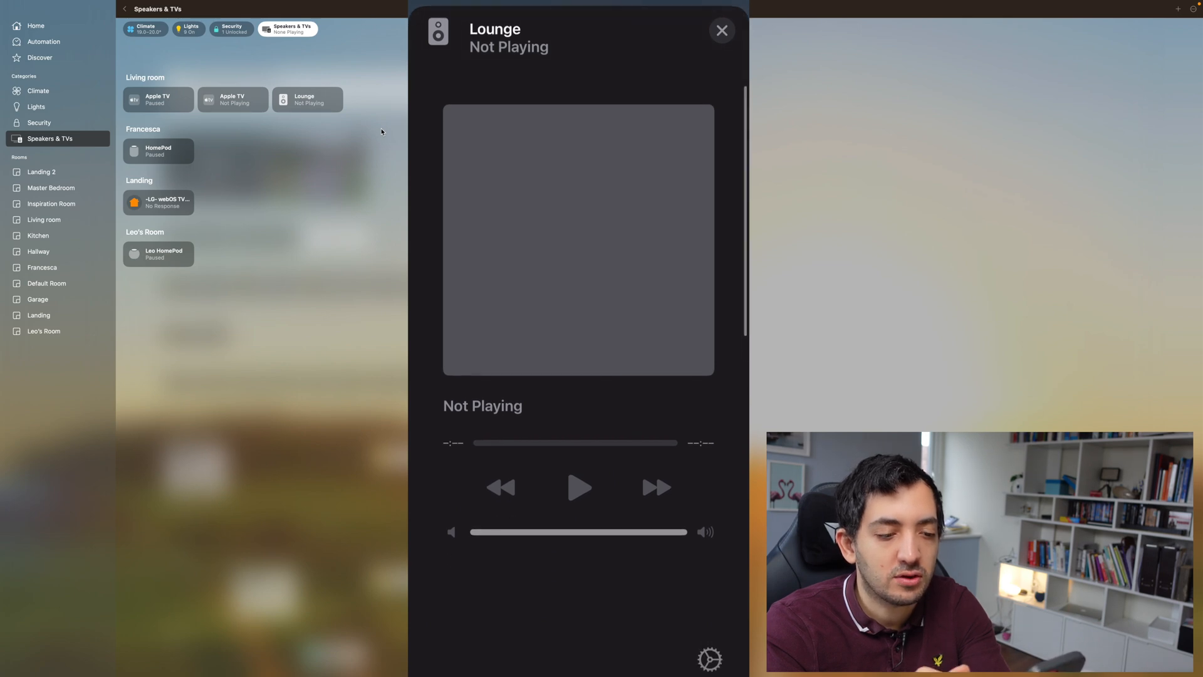
scroll(down, 3)
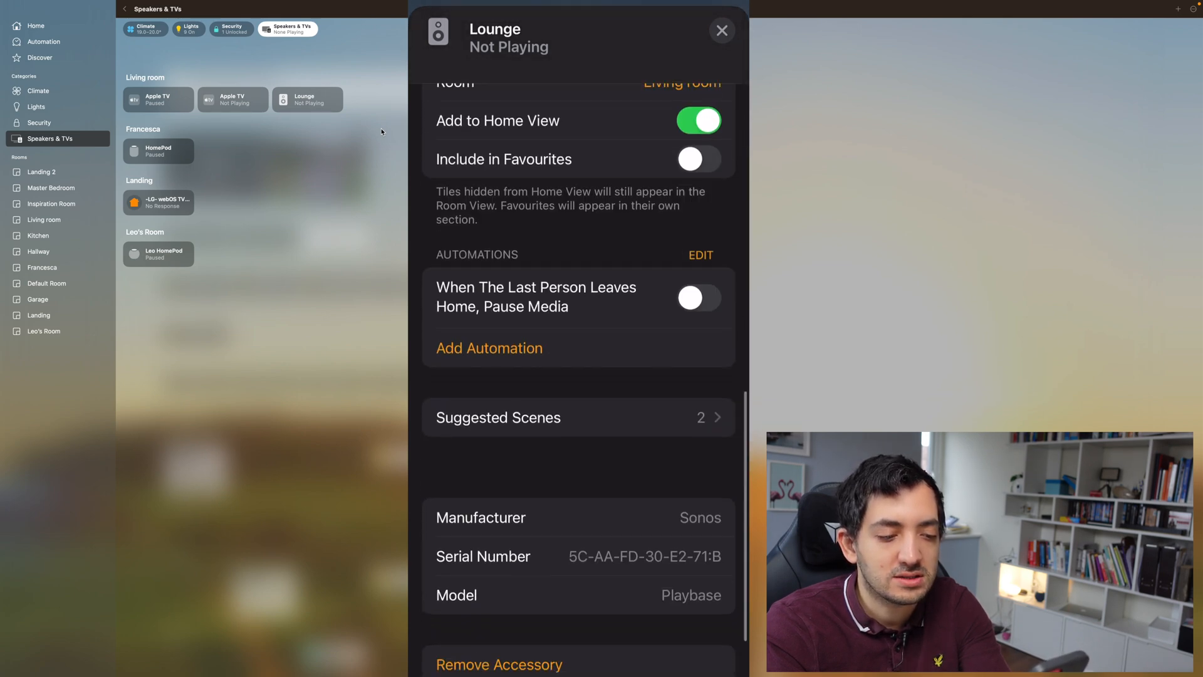
scroll(up, 3)
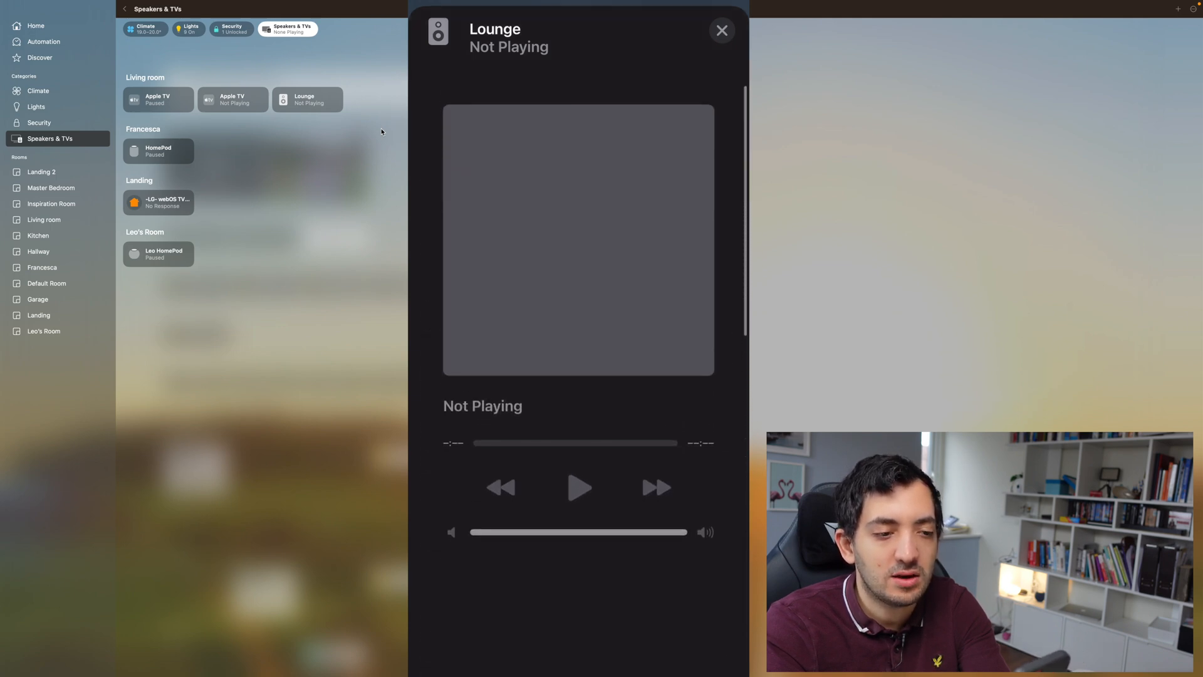
click(720, 30)
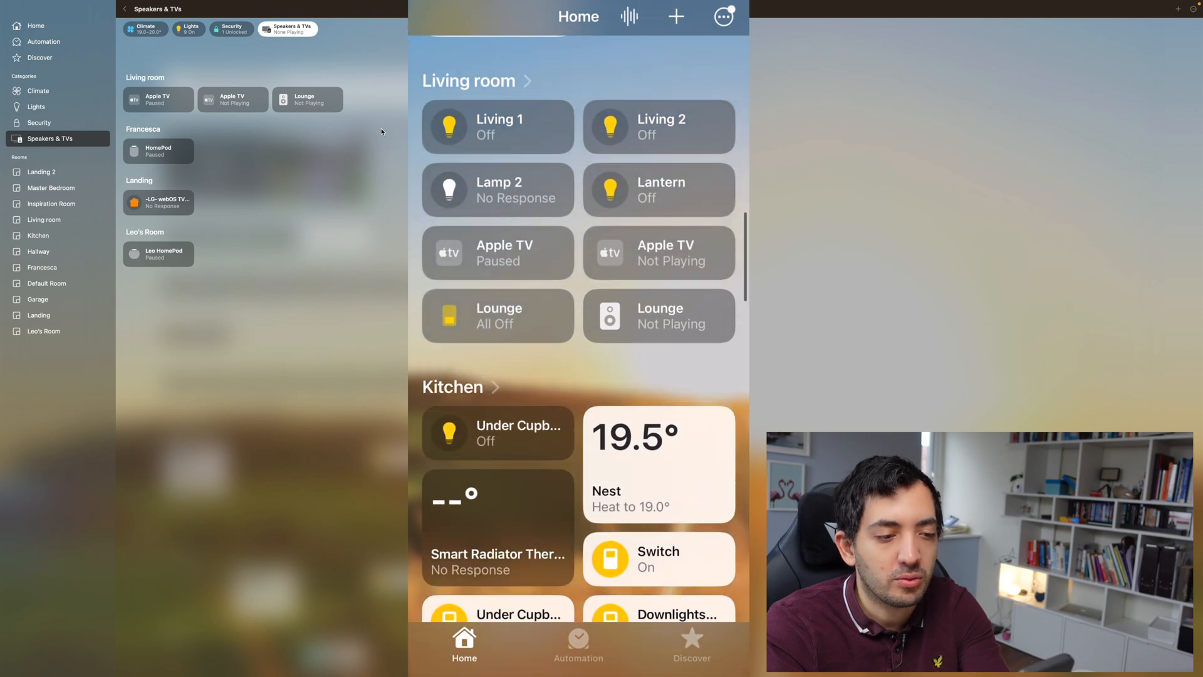
scroll(down, 3)
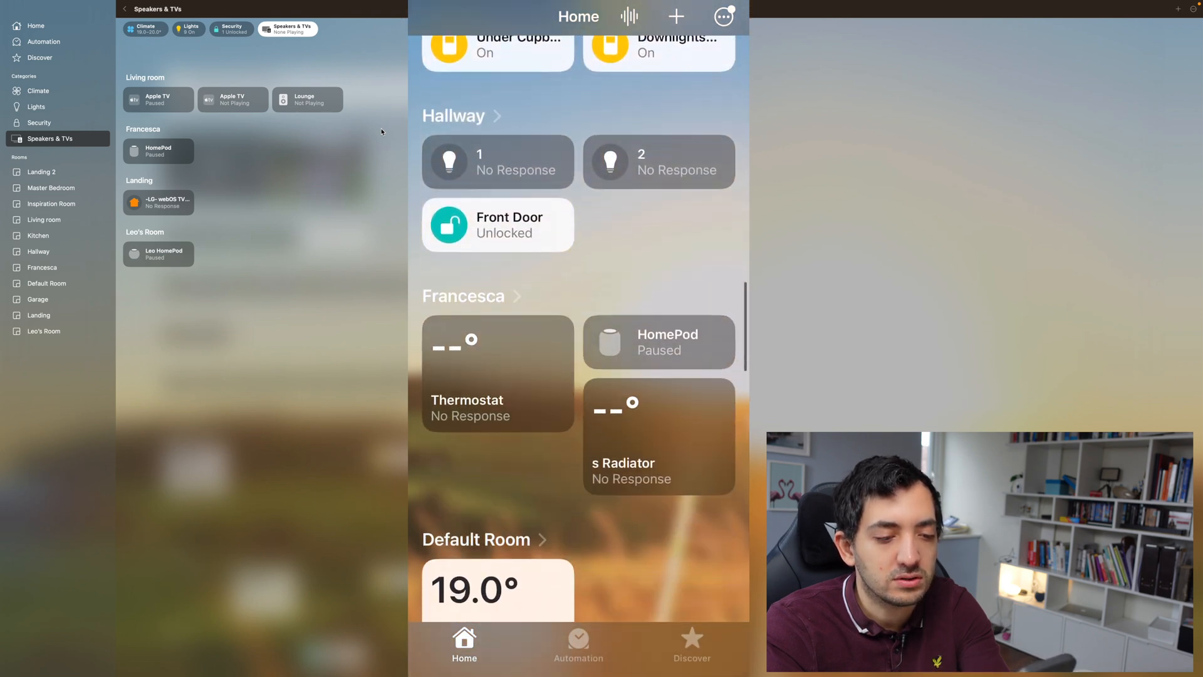
click(659, 342)
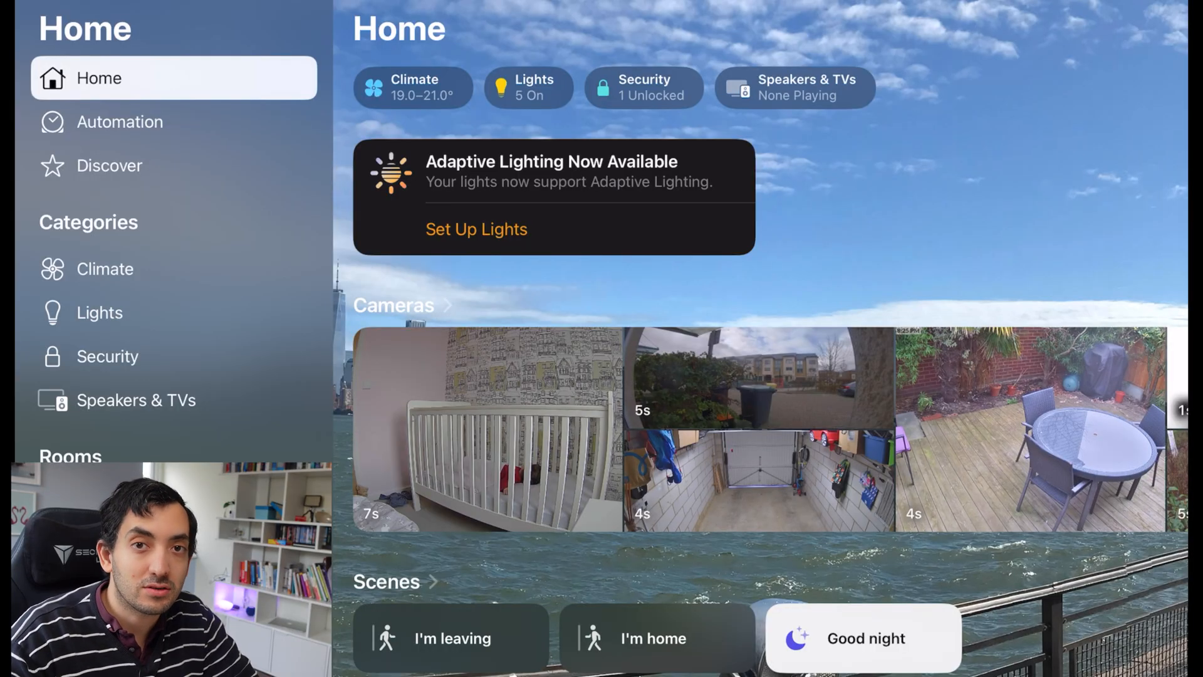
scroll(down, 3)
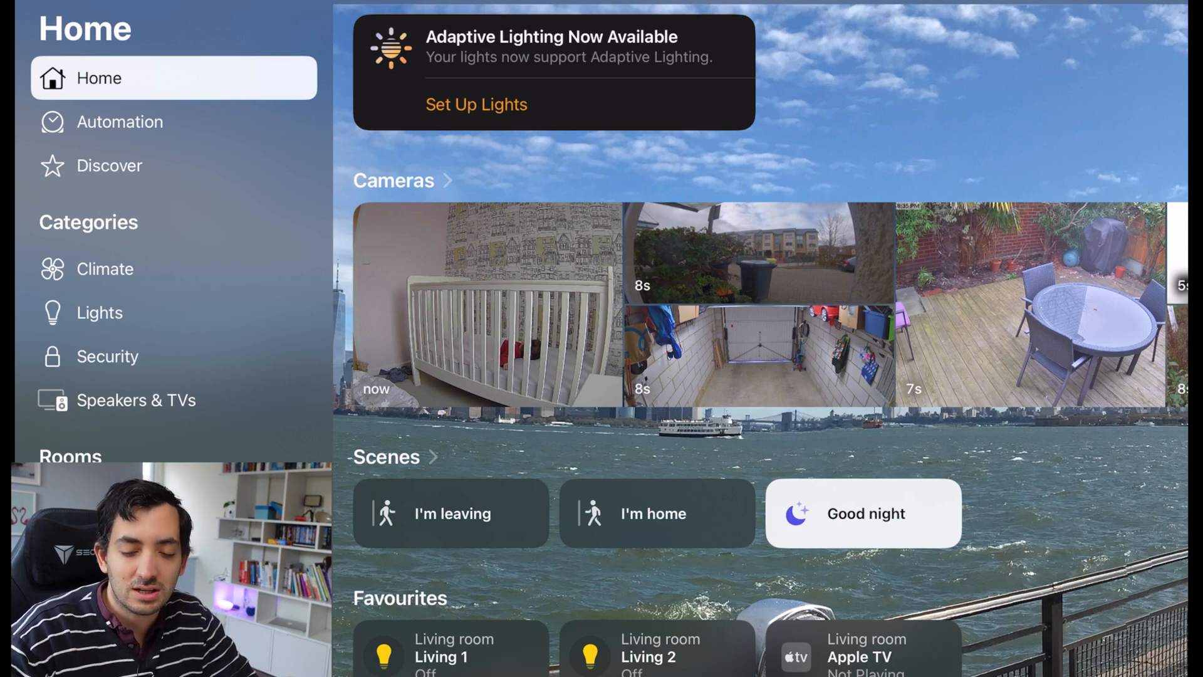
scroll(left, 3)
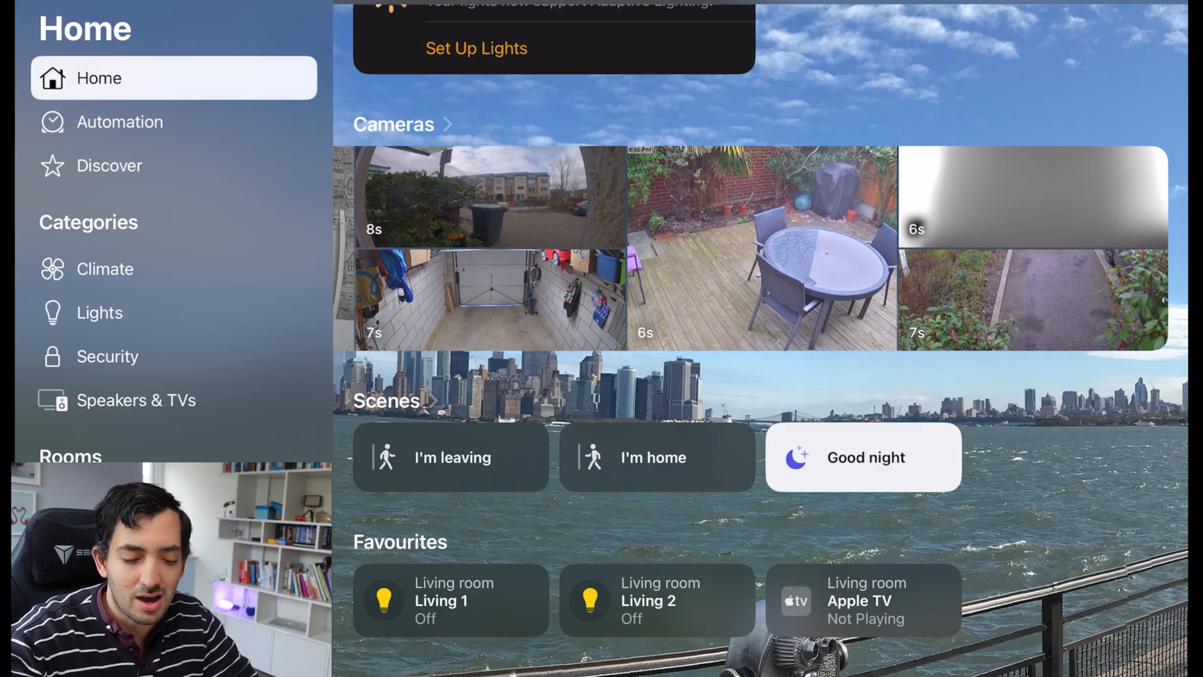
scroll(down, 3)
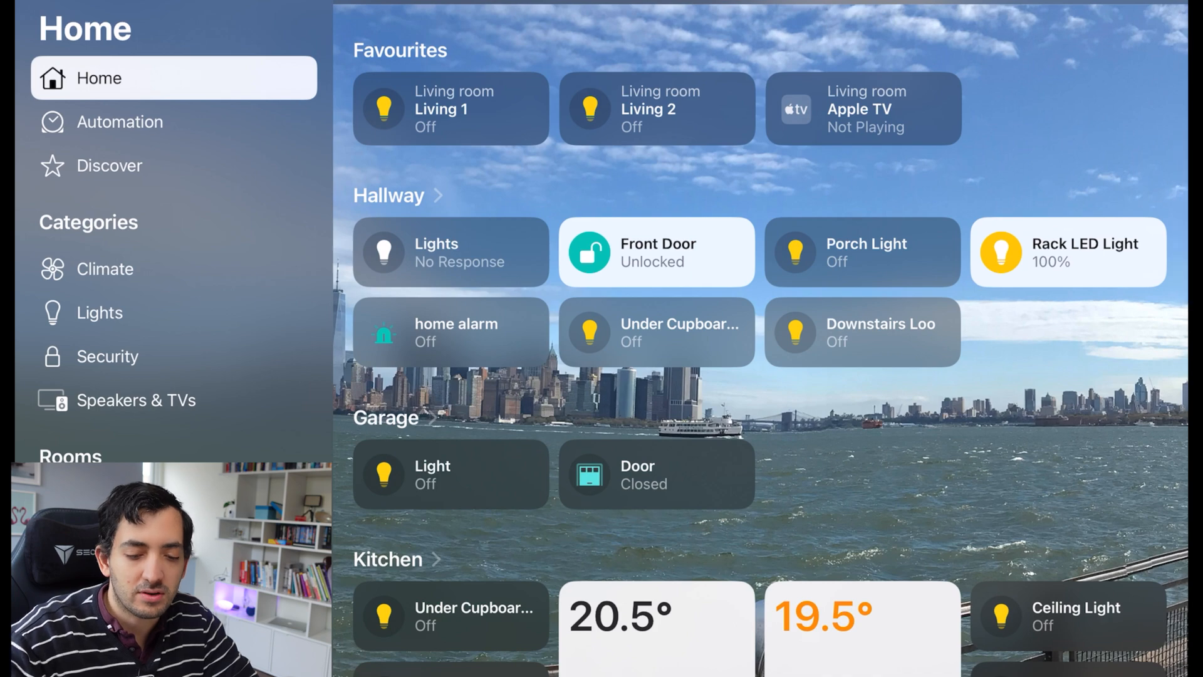
scroll(down, 3)
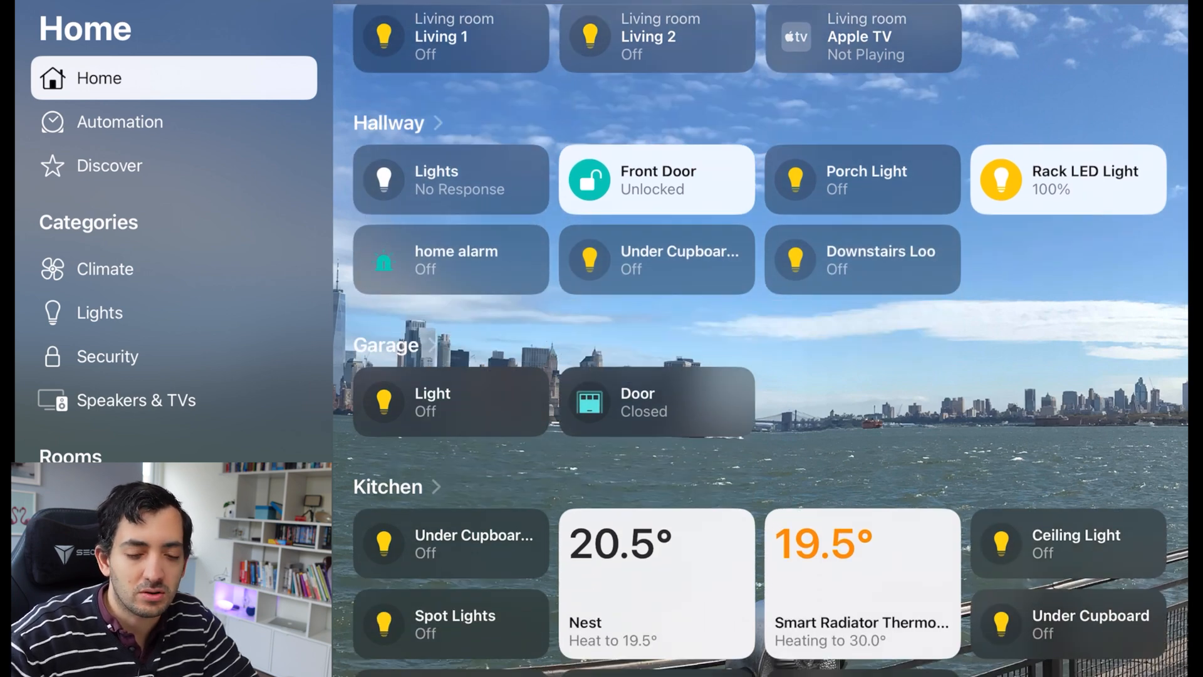
scroll(down, 3)
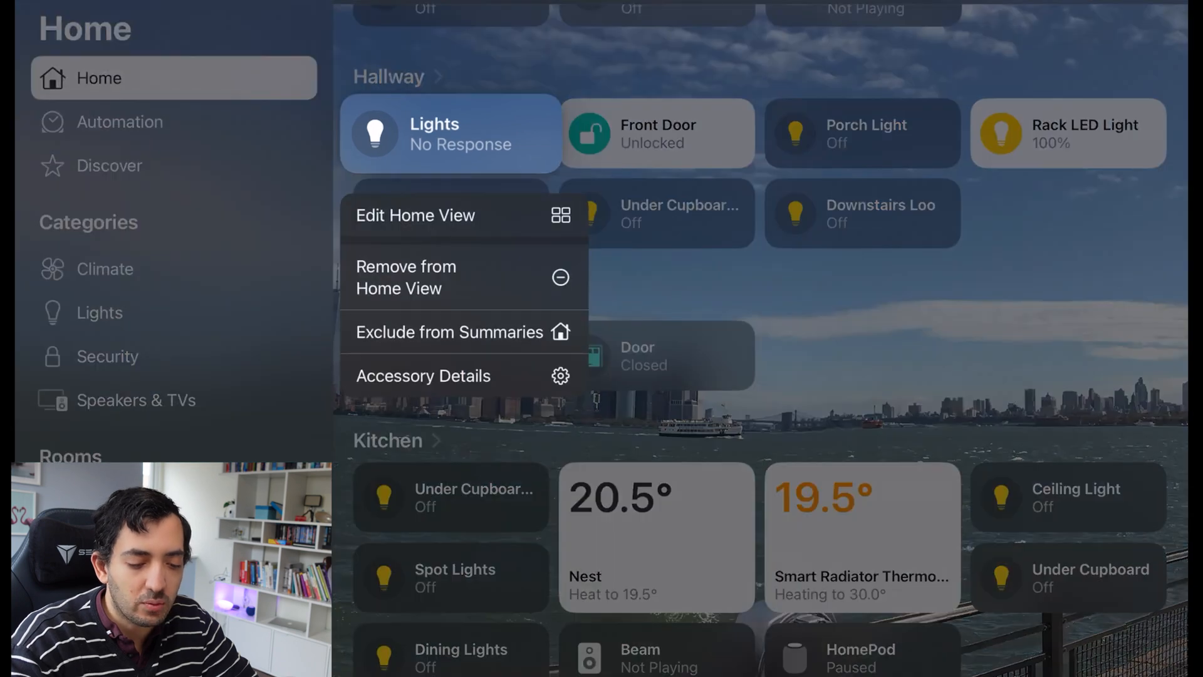
click(424, 375)
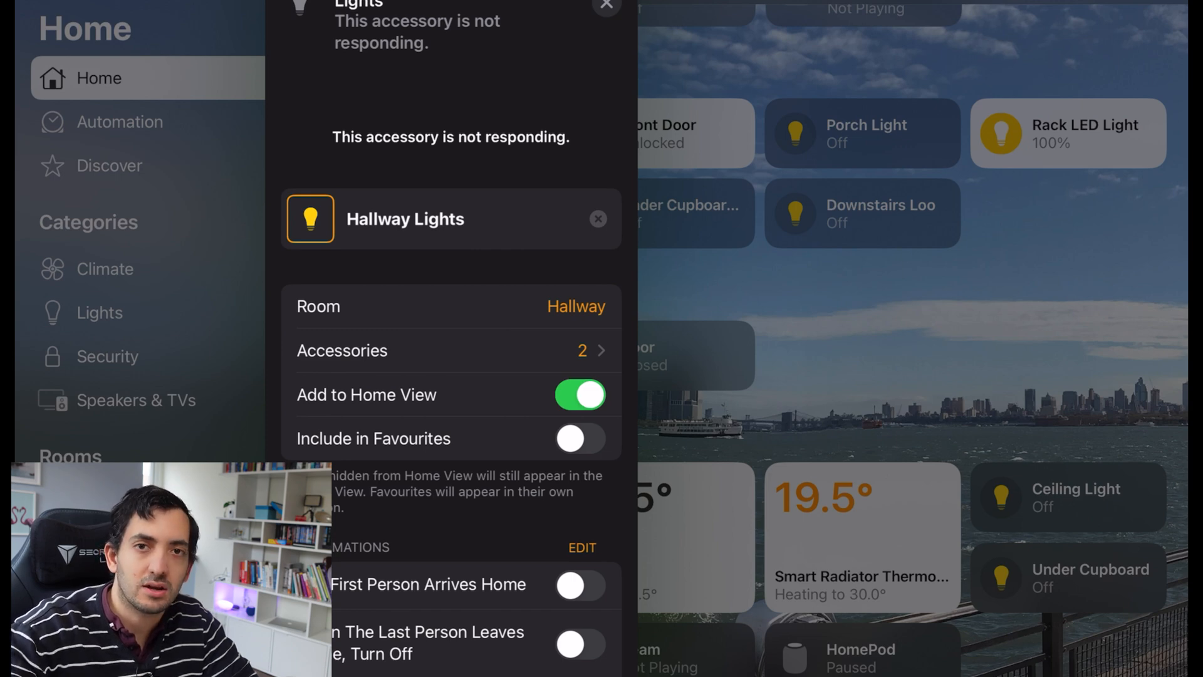
click(605, 7)
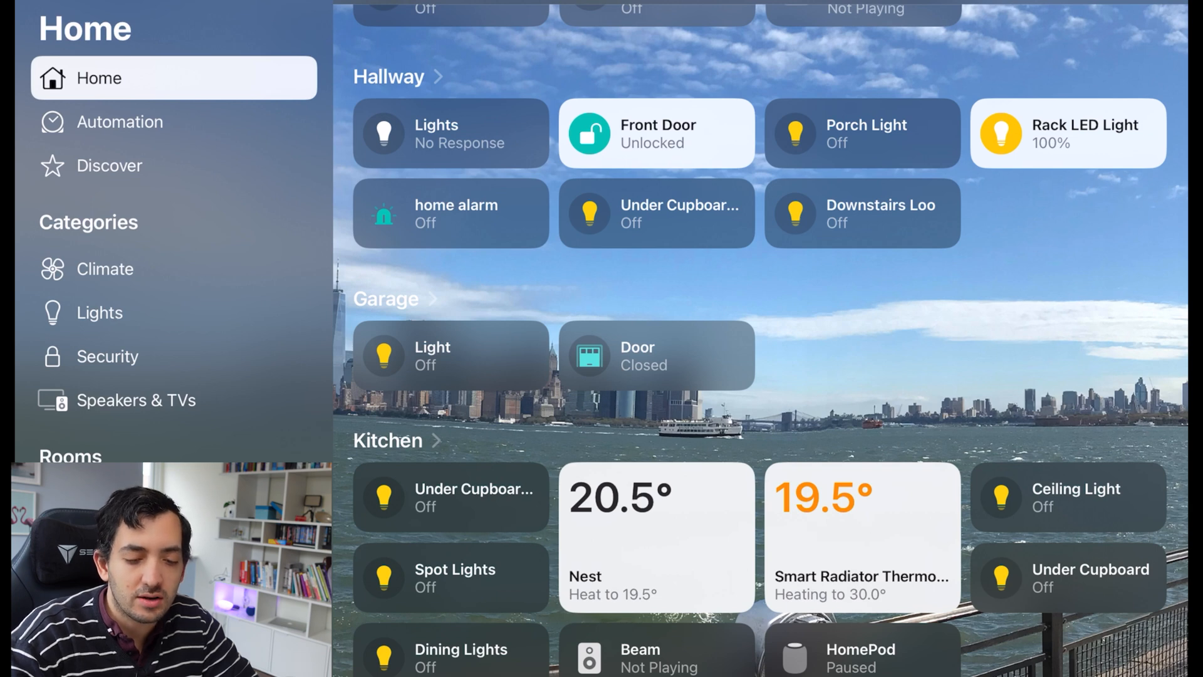
Step: Open the Porch Light controls, scroll through its settings, then close them
scroll(down, 3)
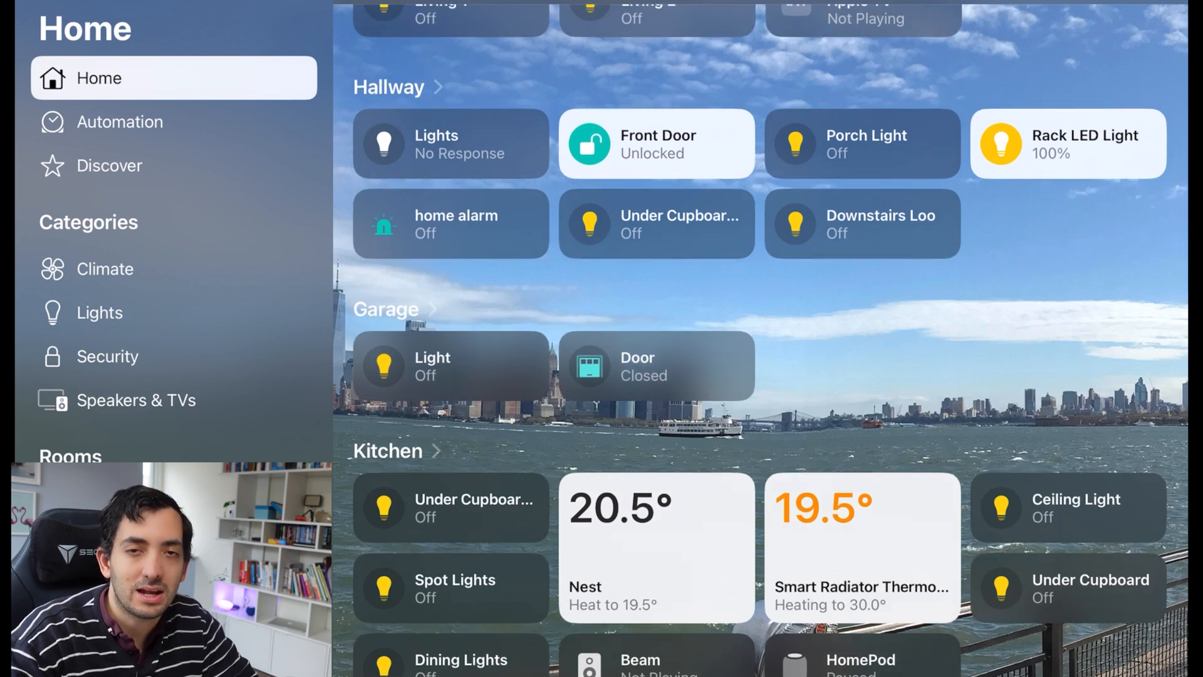
right_click(862, 144)
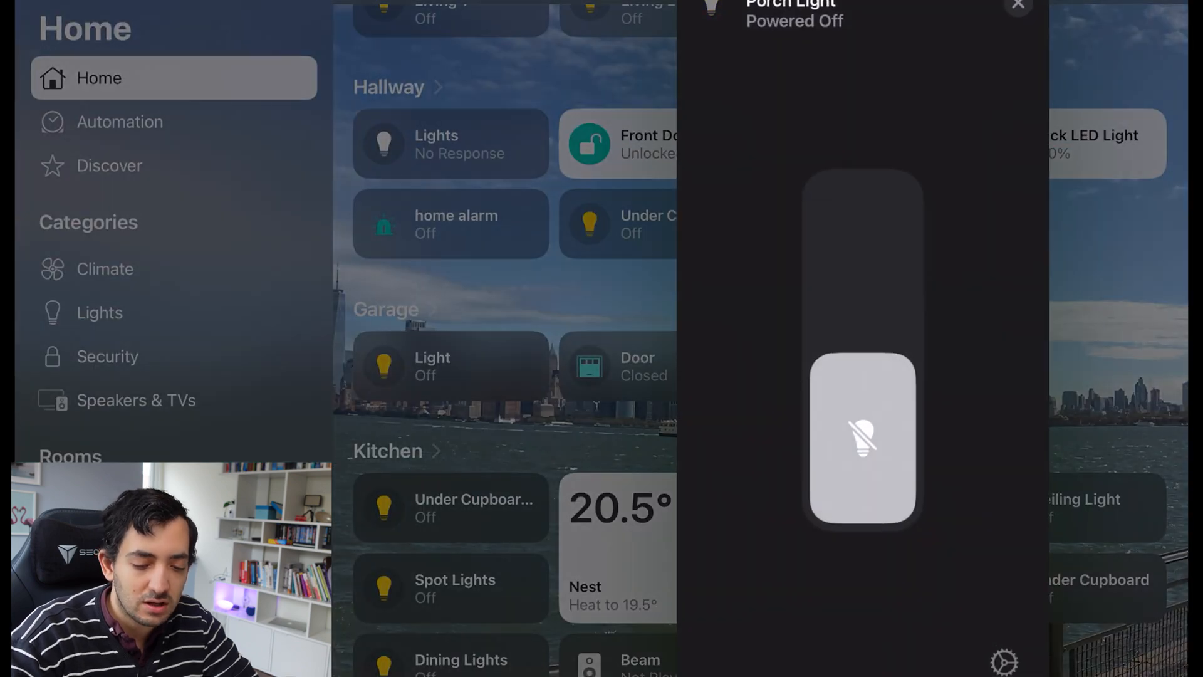
scroll(down, 3)
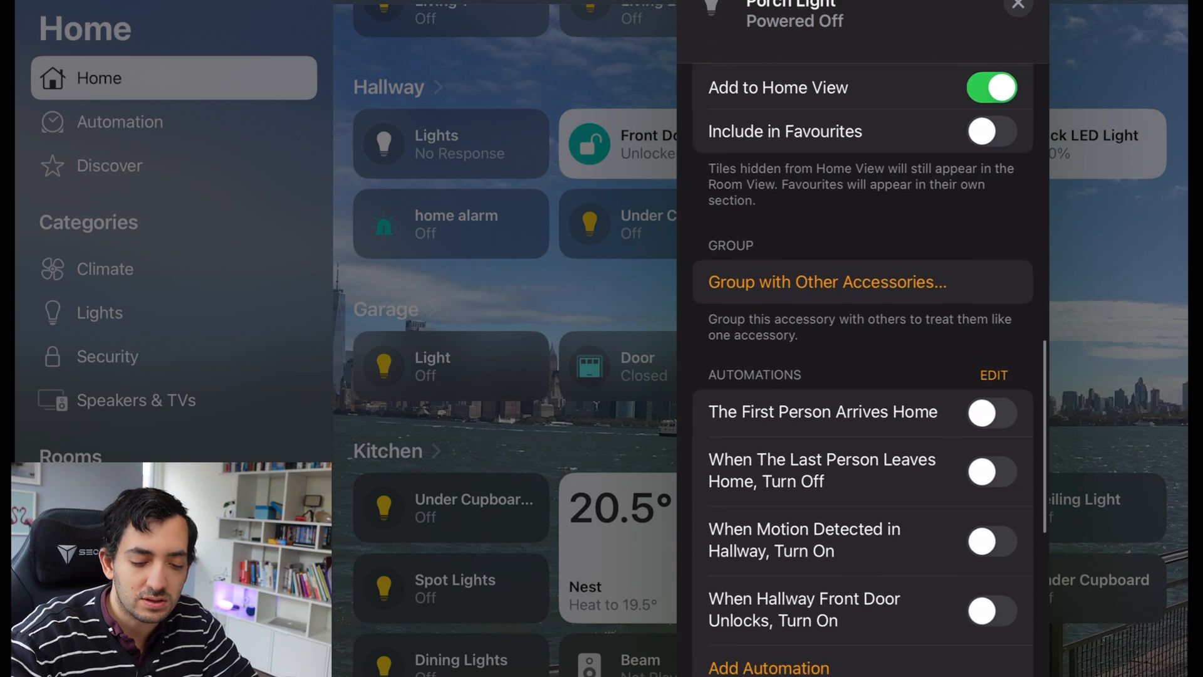
scroll(down, 3)
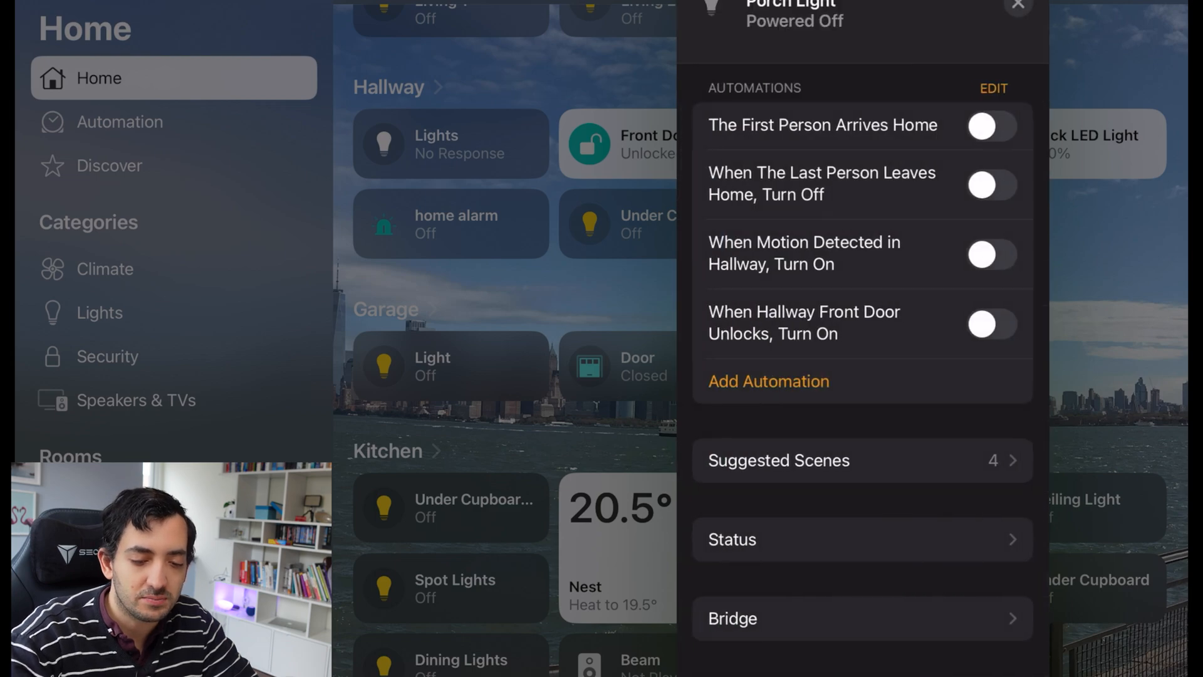
click(1019, 6)
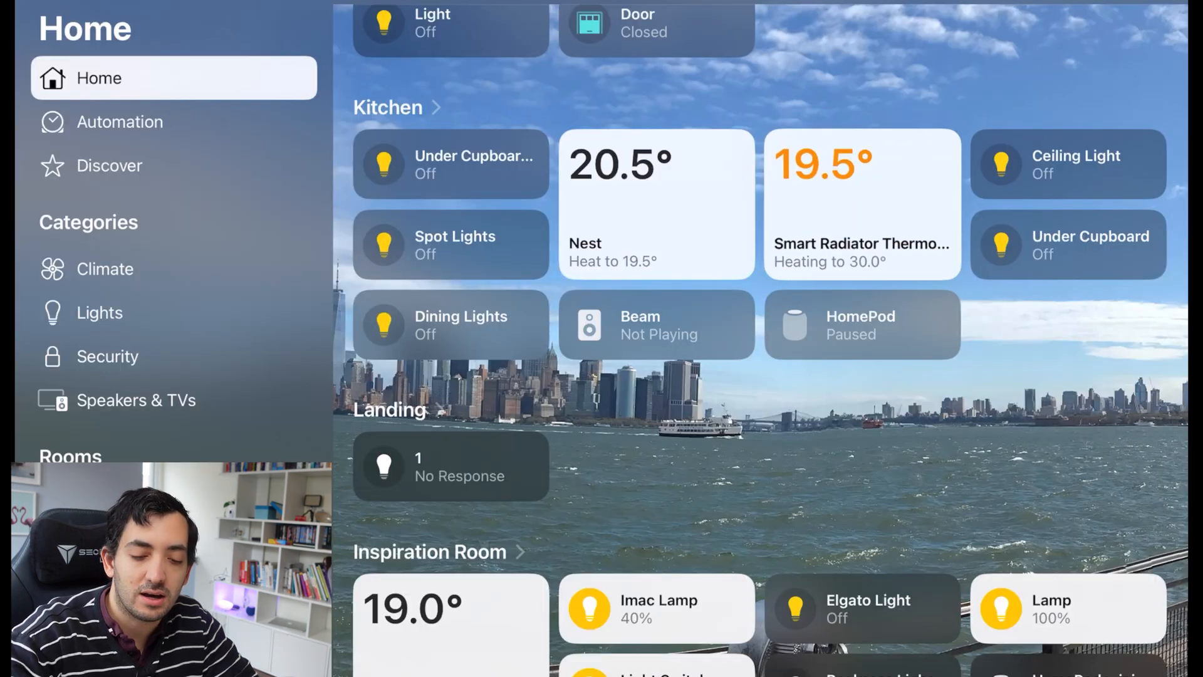
click(862, 205)
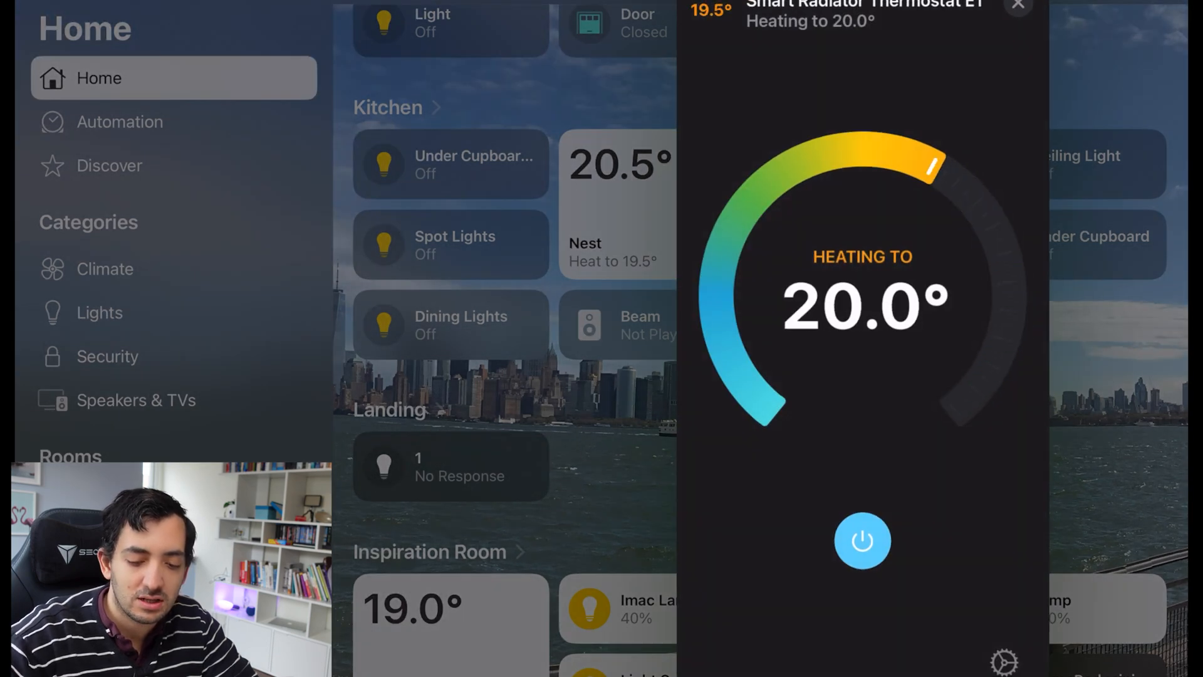
scroll(down, 3)
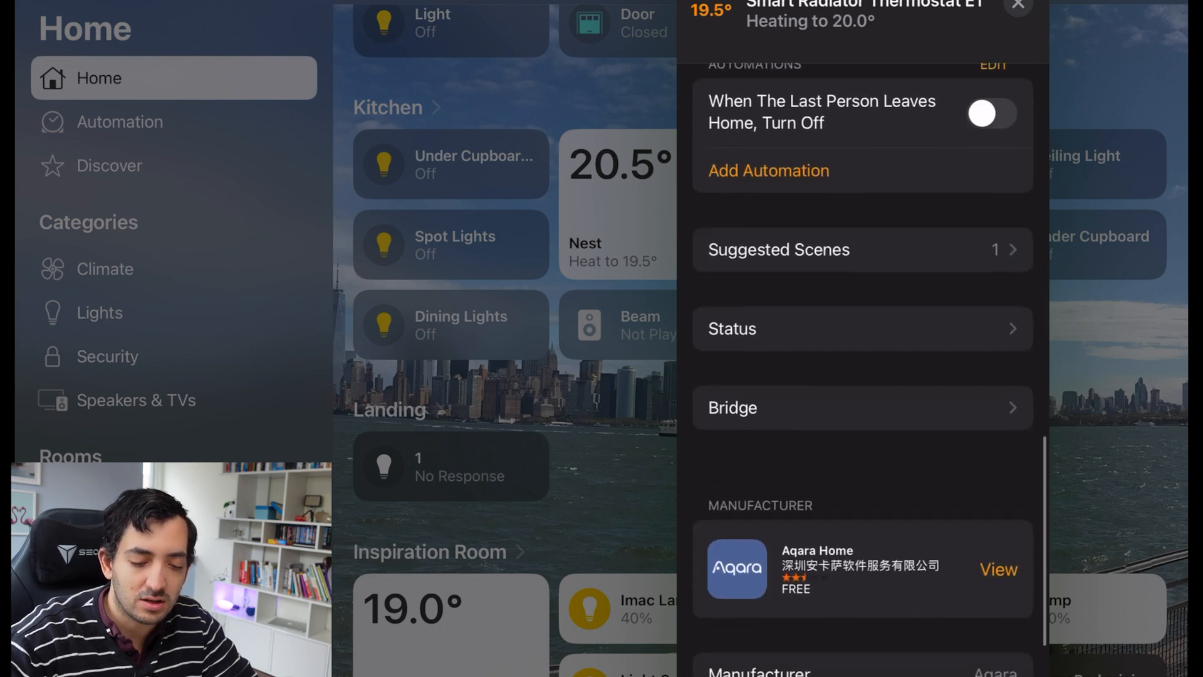
scroll(down, 3)
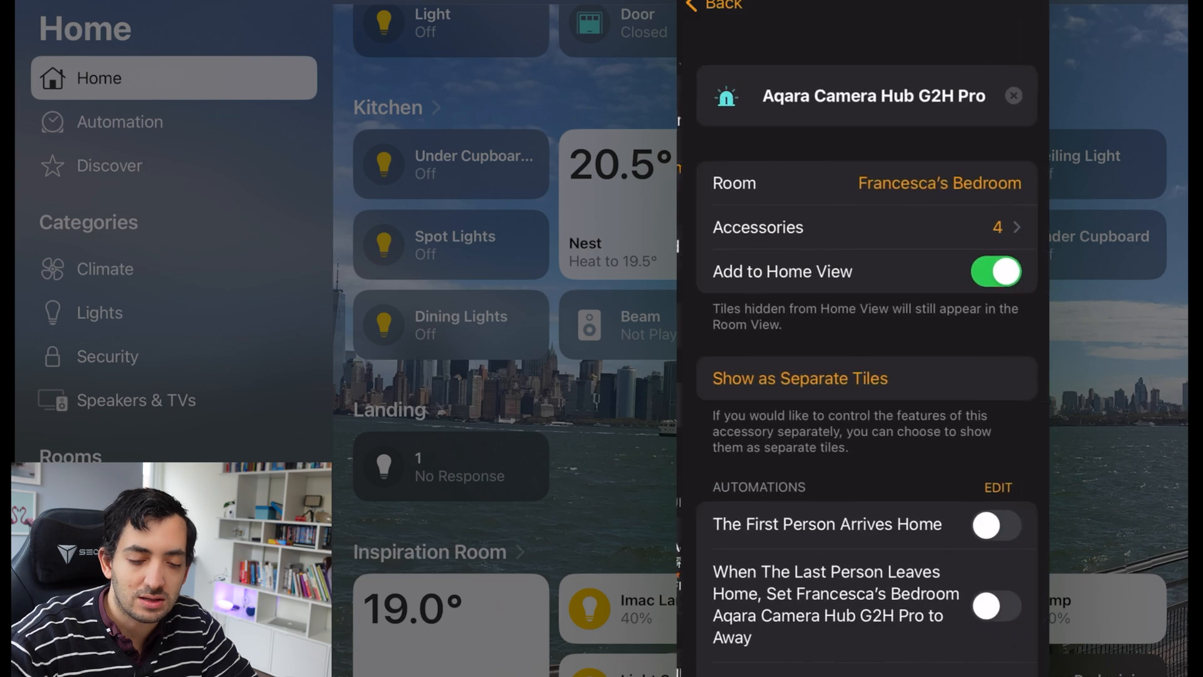
scroll(down, 3)
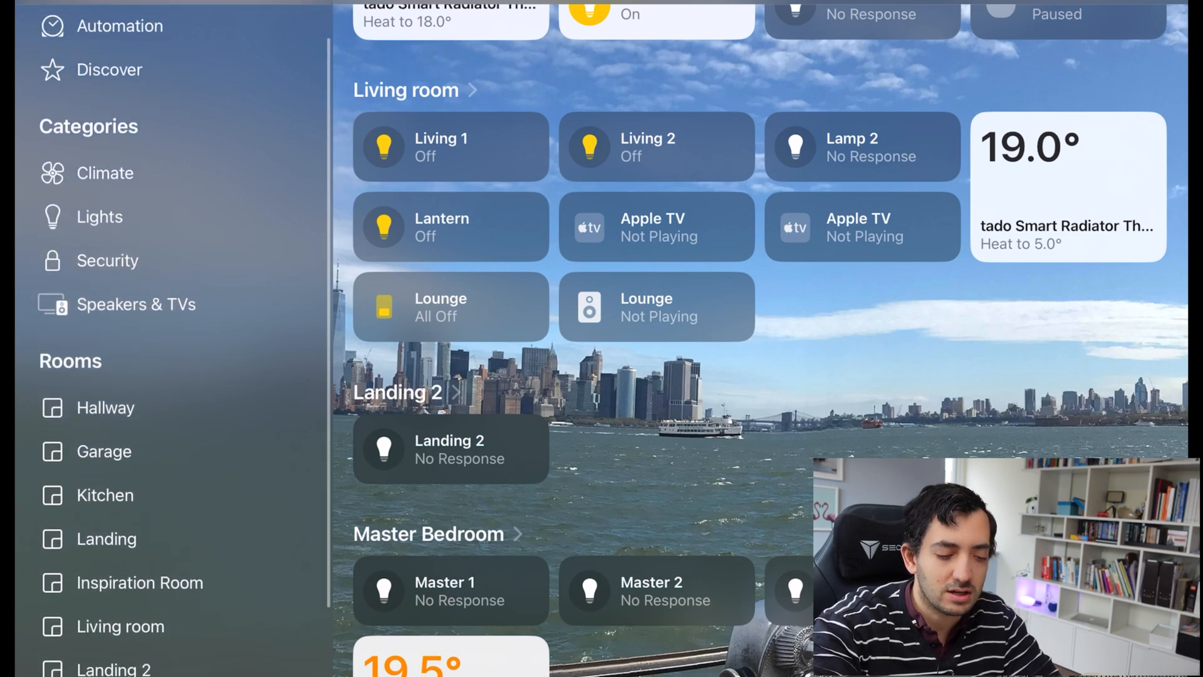
Step: Show the Security category with front door, alarm, garage door and cameras
click(136, 304)
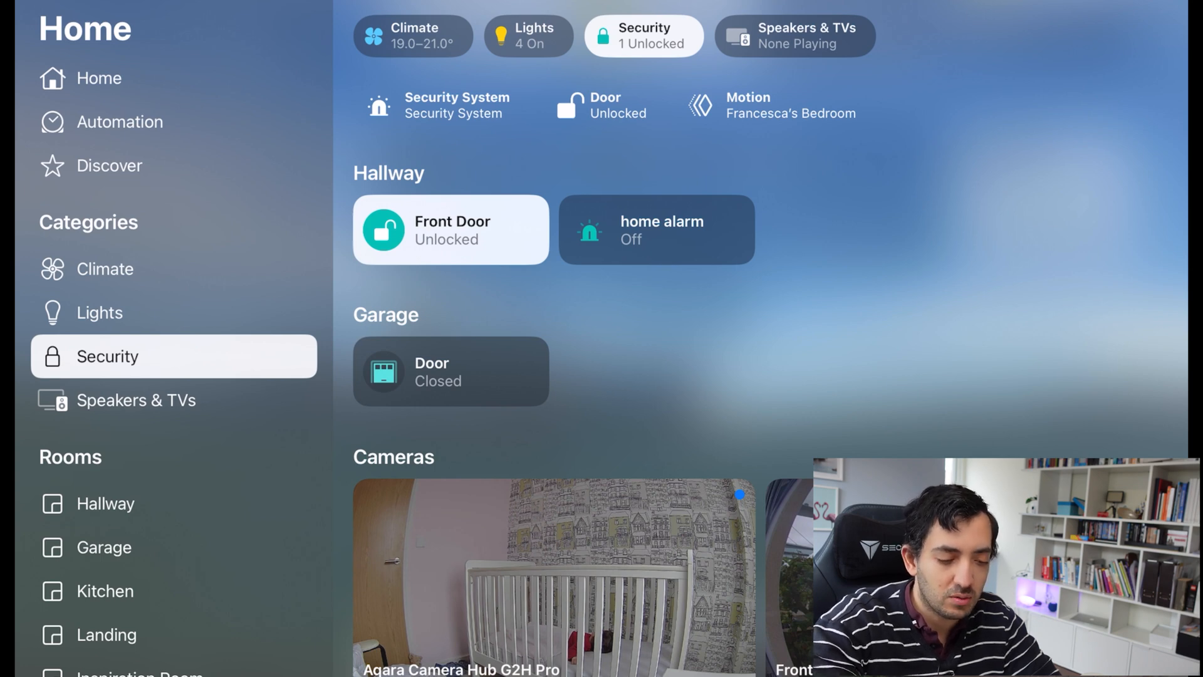
click(528, 36)
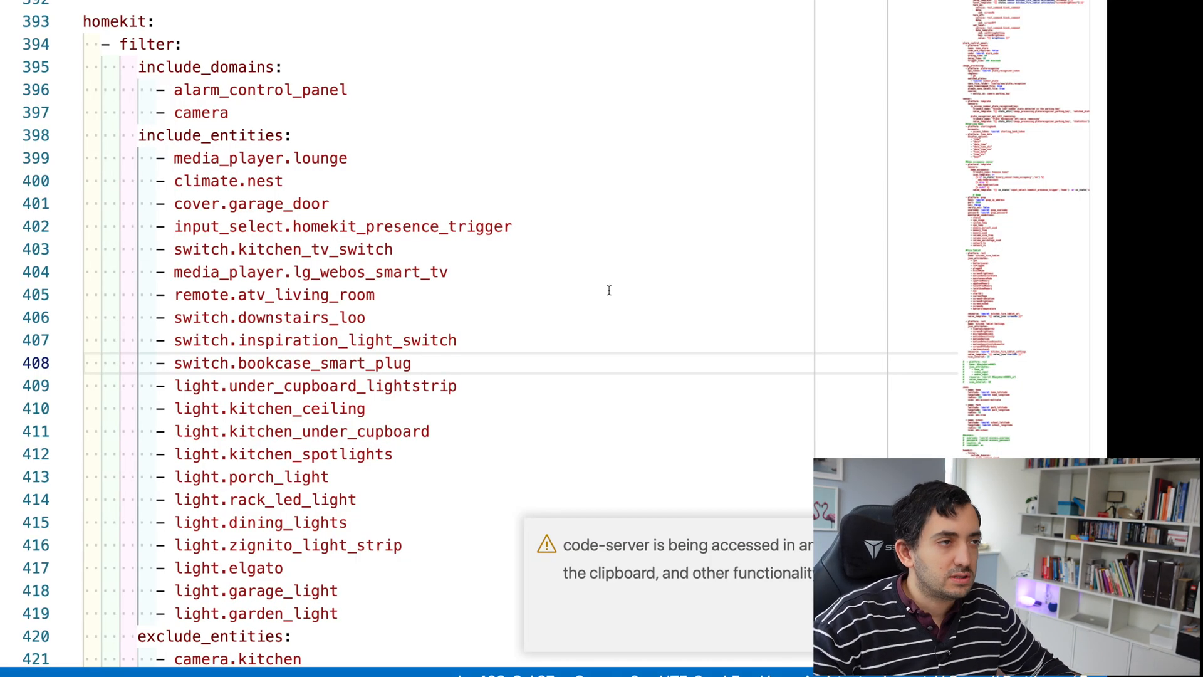
click(201, 113)
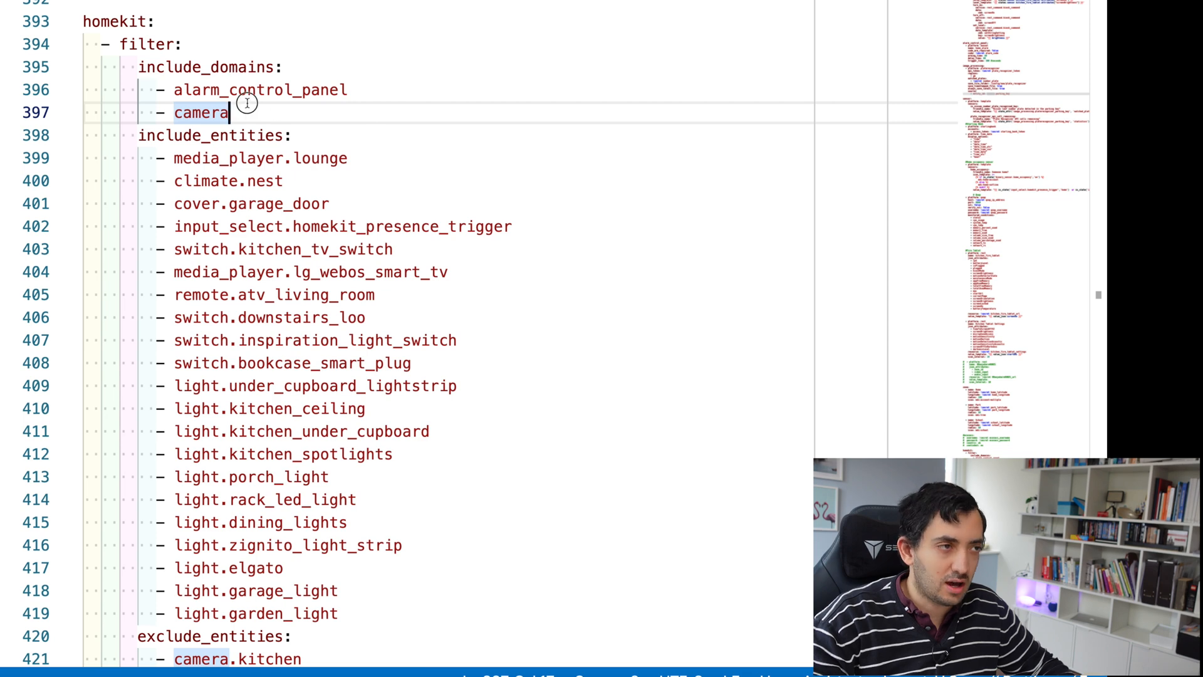
scroll(down, 3)
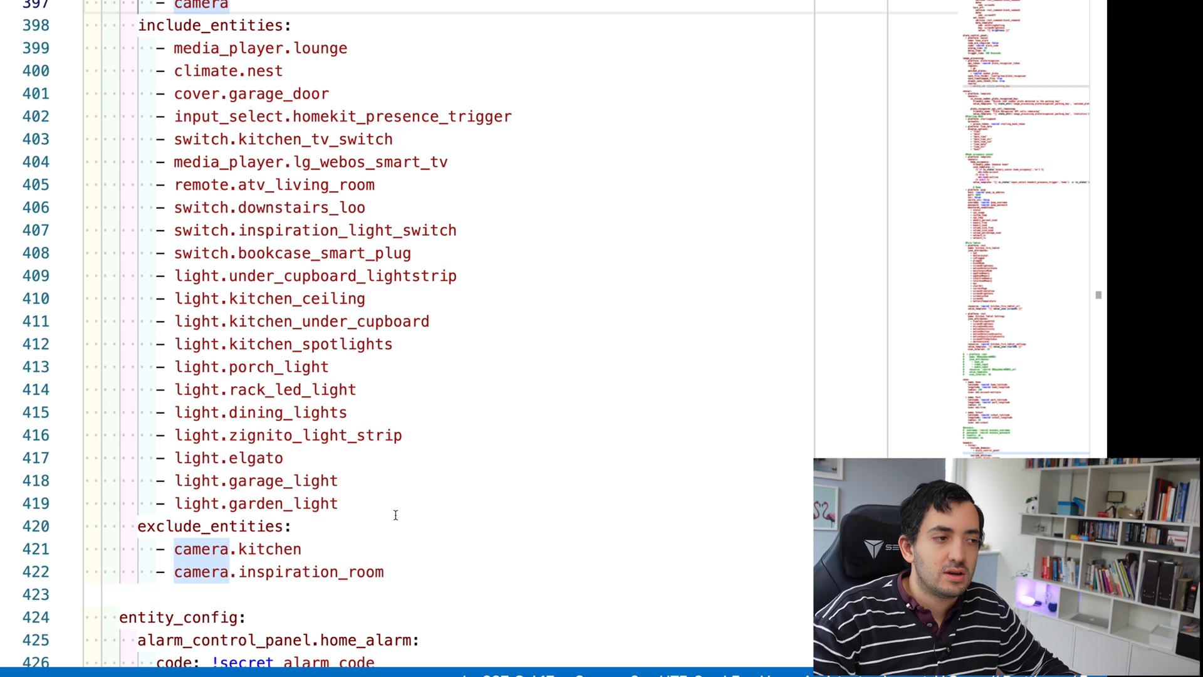
click(338, 503)
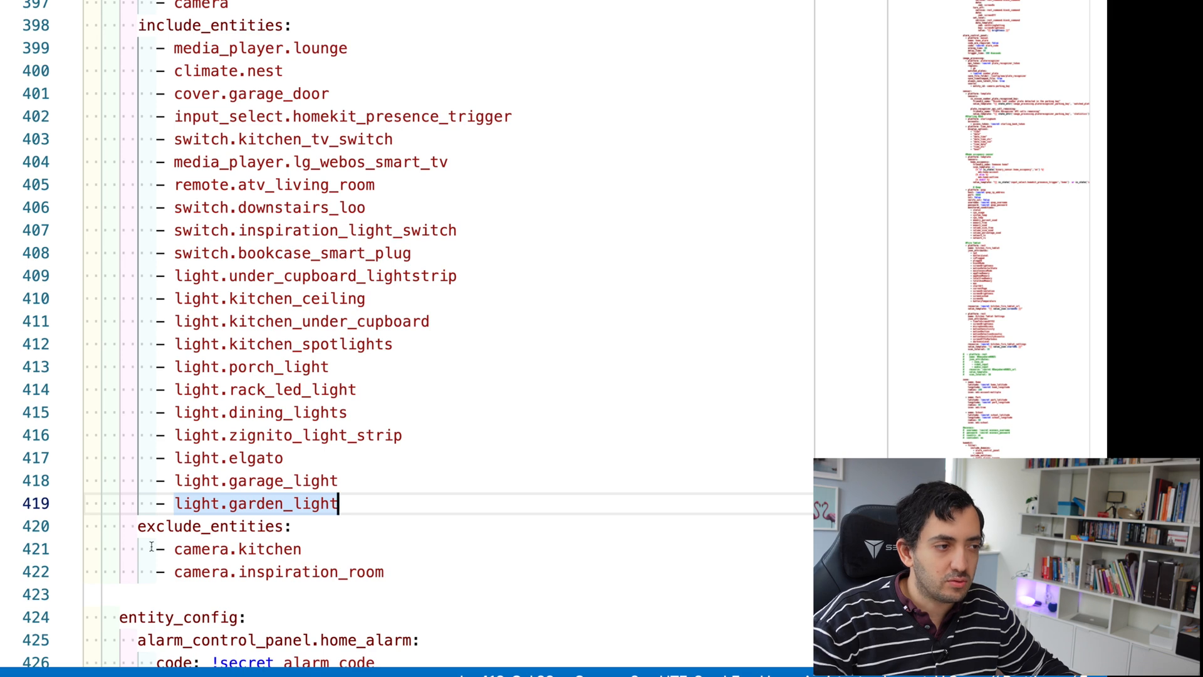
click(399, 572)
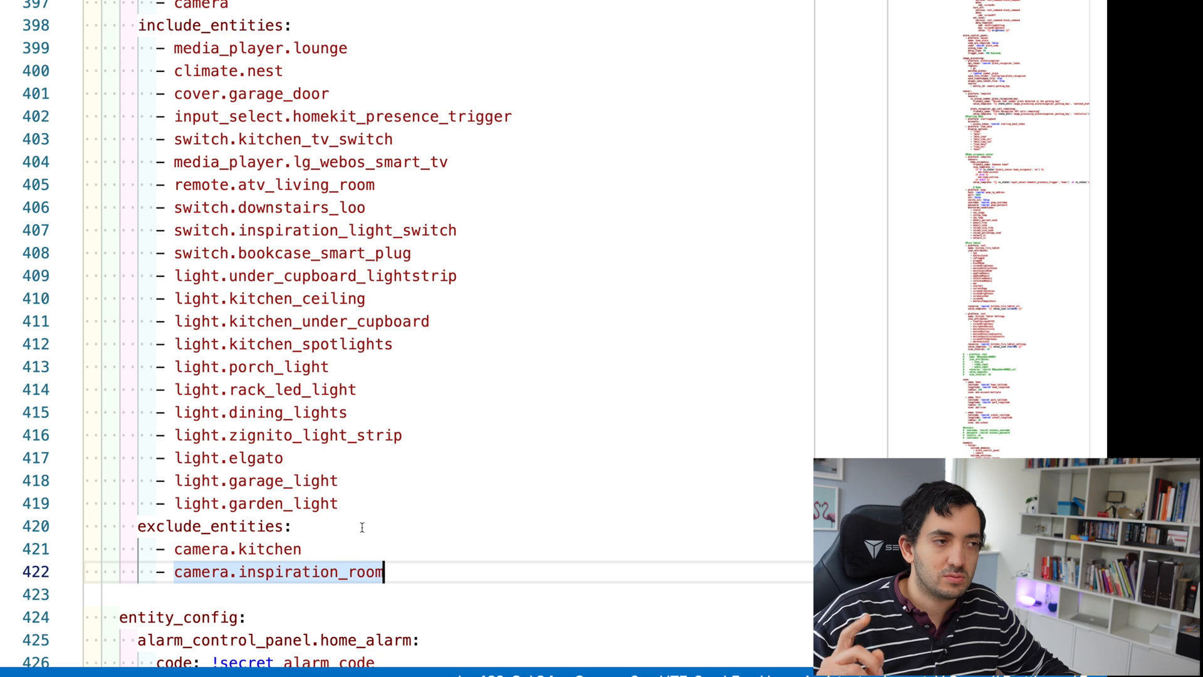
mouse_move(183, 171)
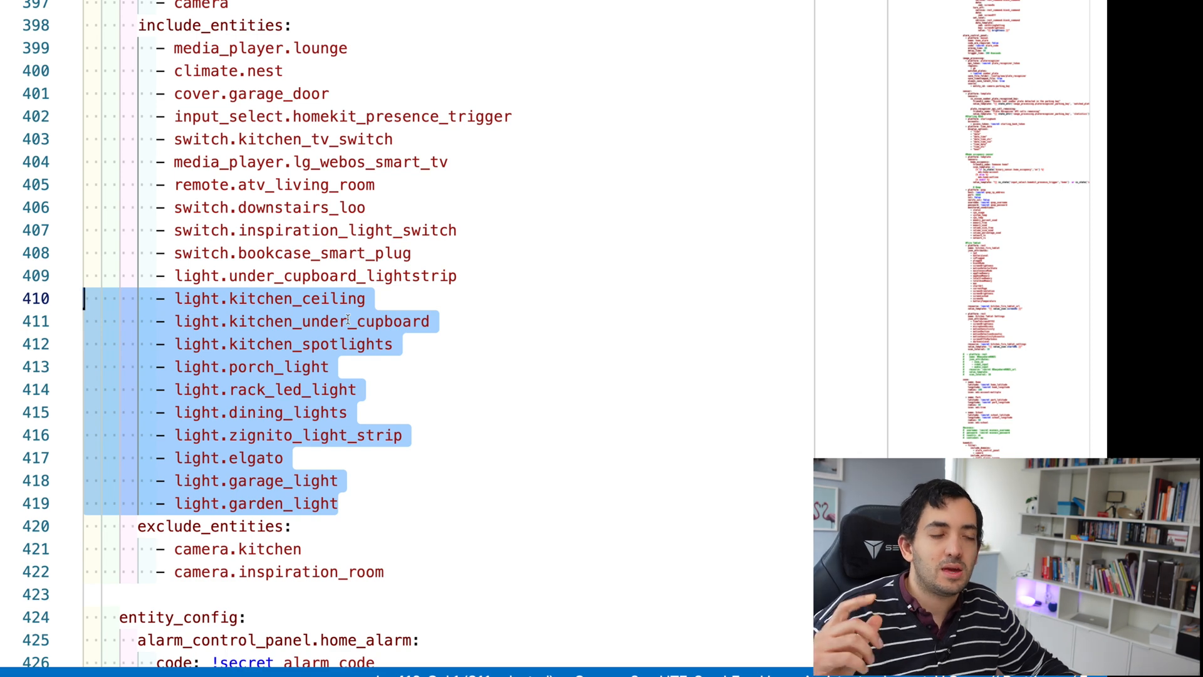
click(342, 116)
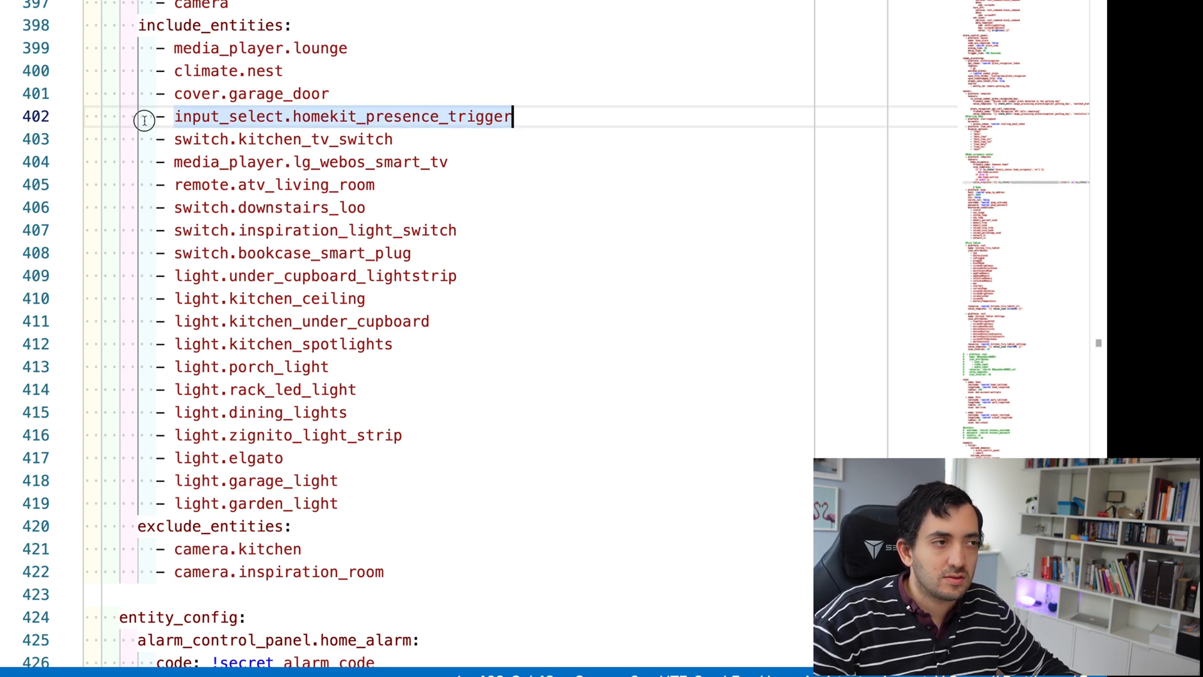
double_click(342, 117)
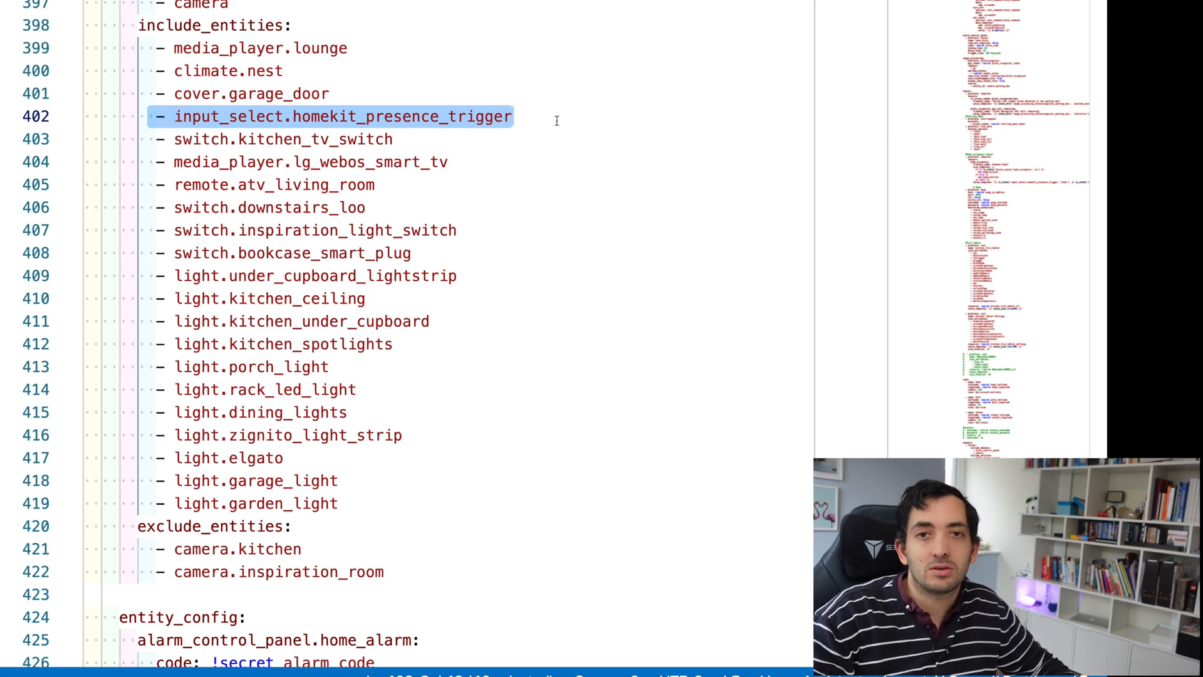
click(510, 116)
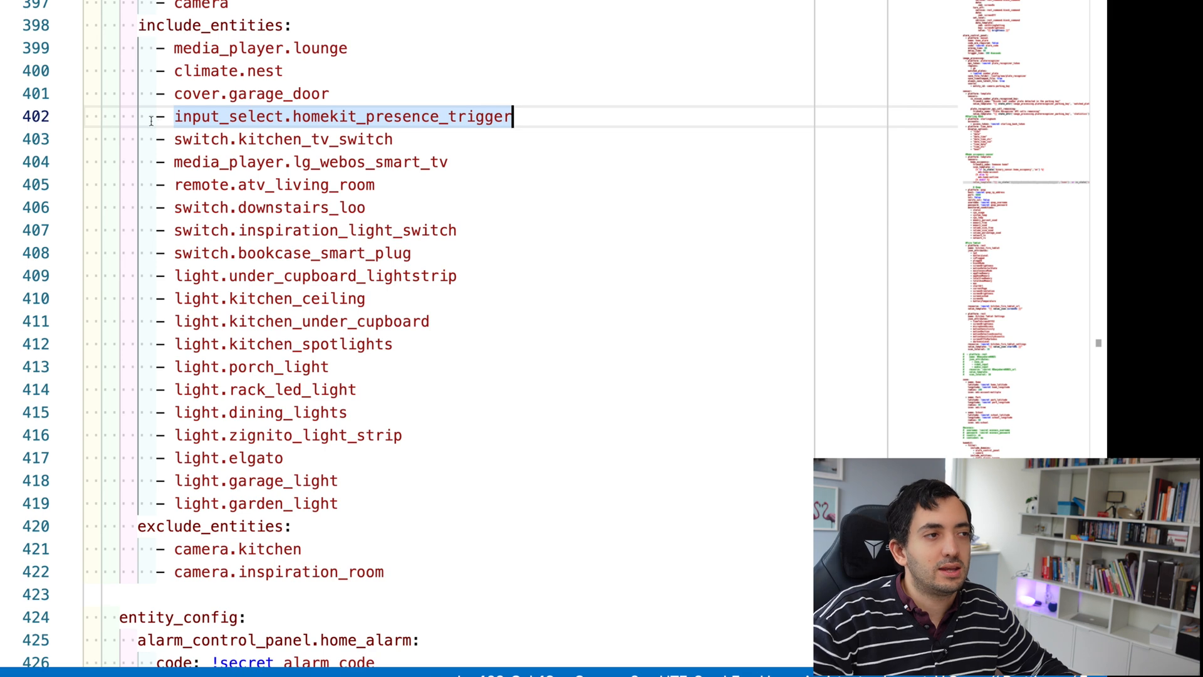
double_click(342, 116)
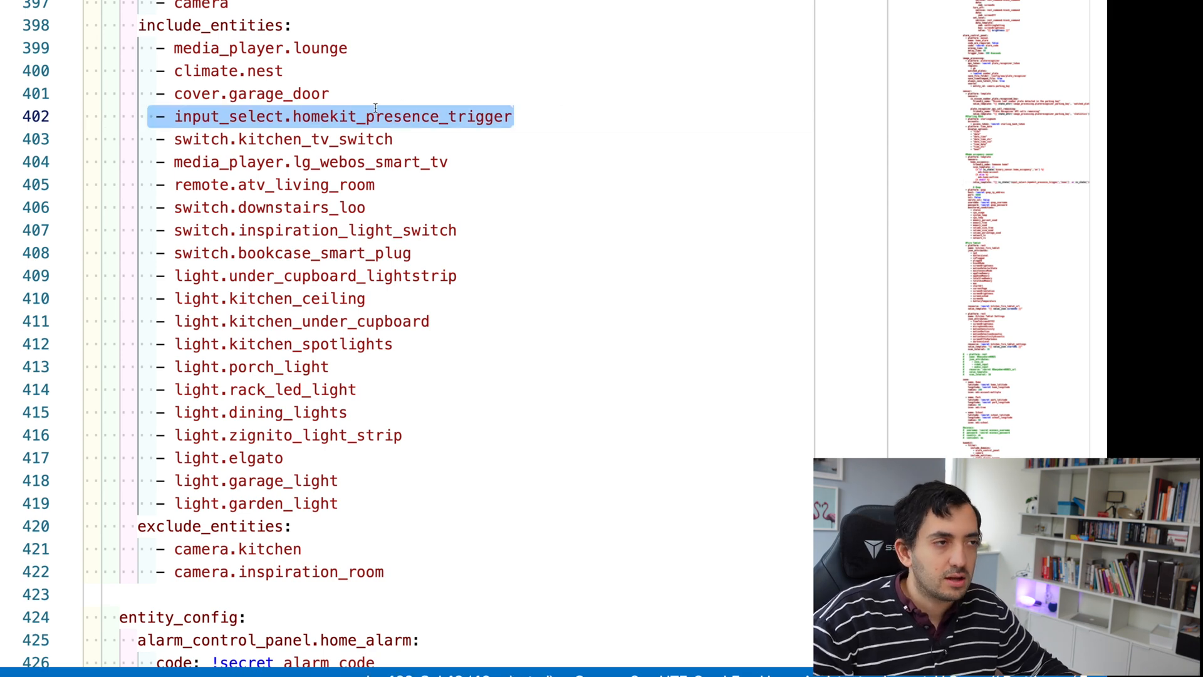
mouse_move(178, 71)
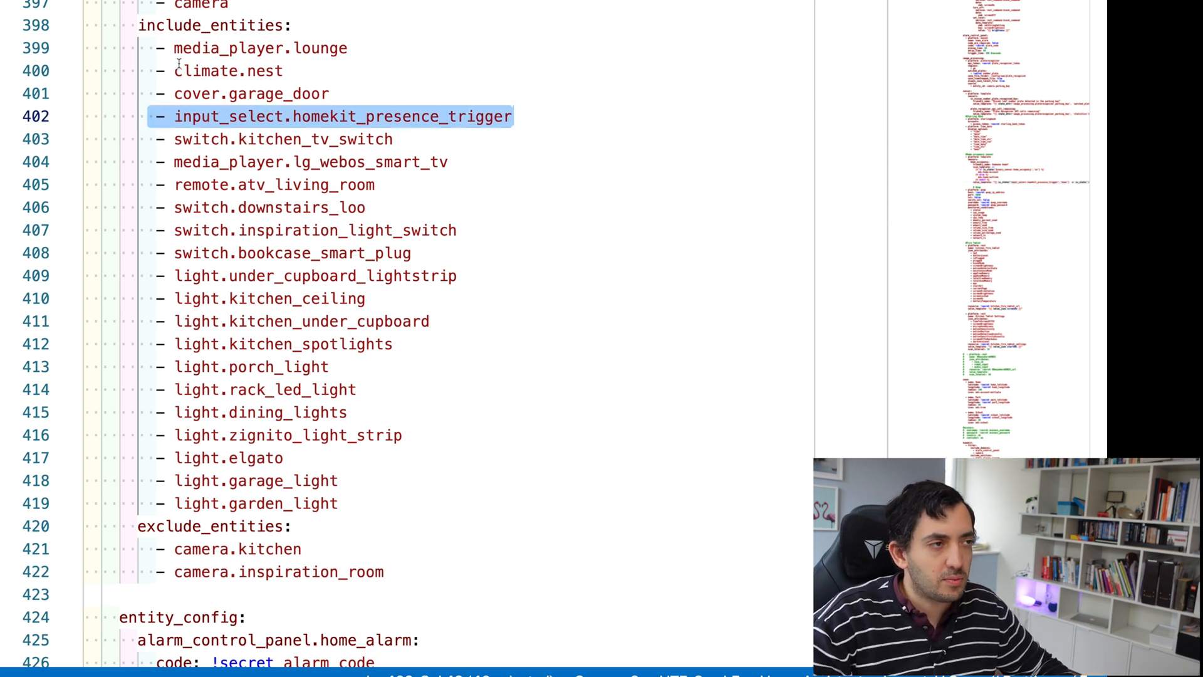
scroll(down, 3)
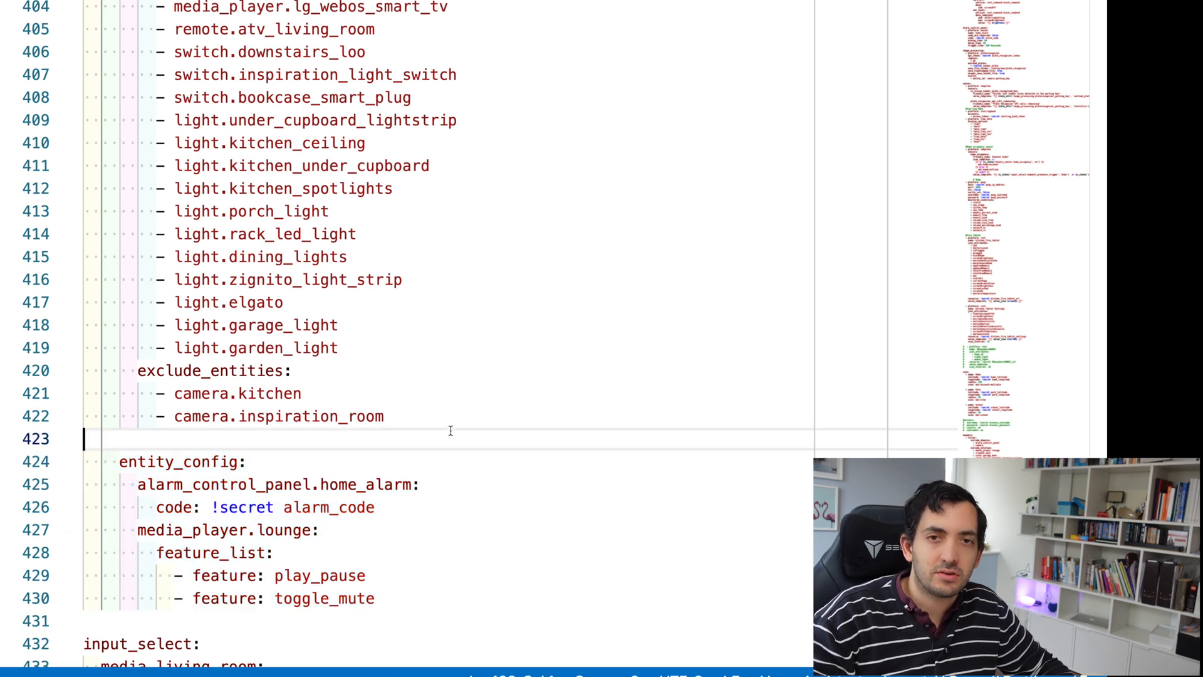
mouse_move(438, 454)
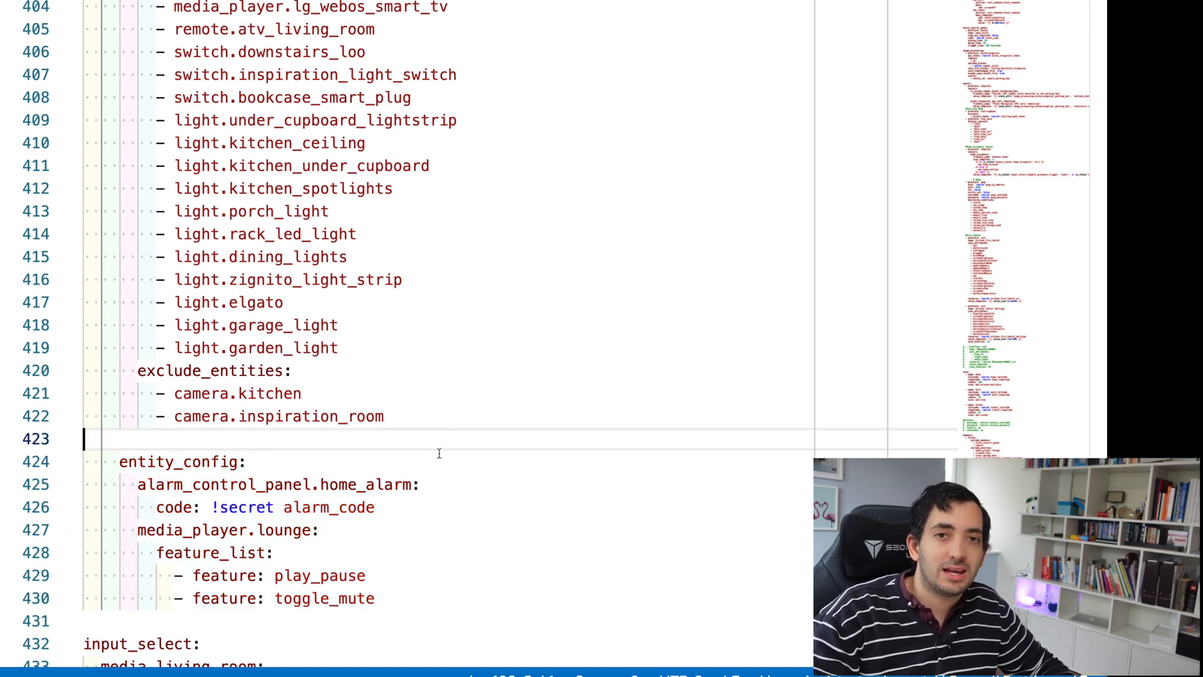